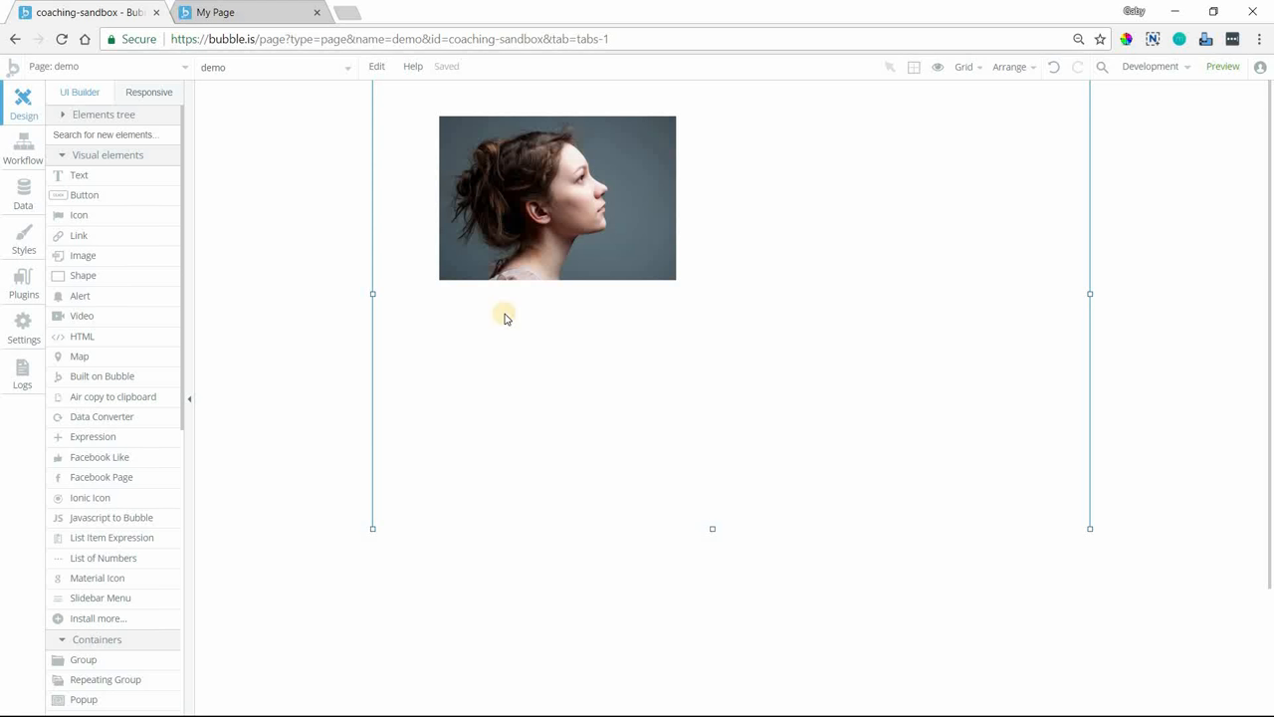
{"action": "mouse_move", "coordinate": [489, 346]}
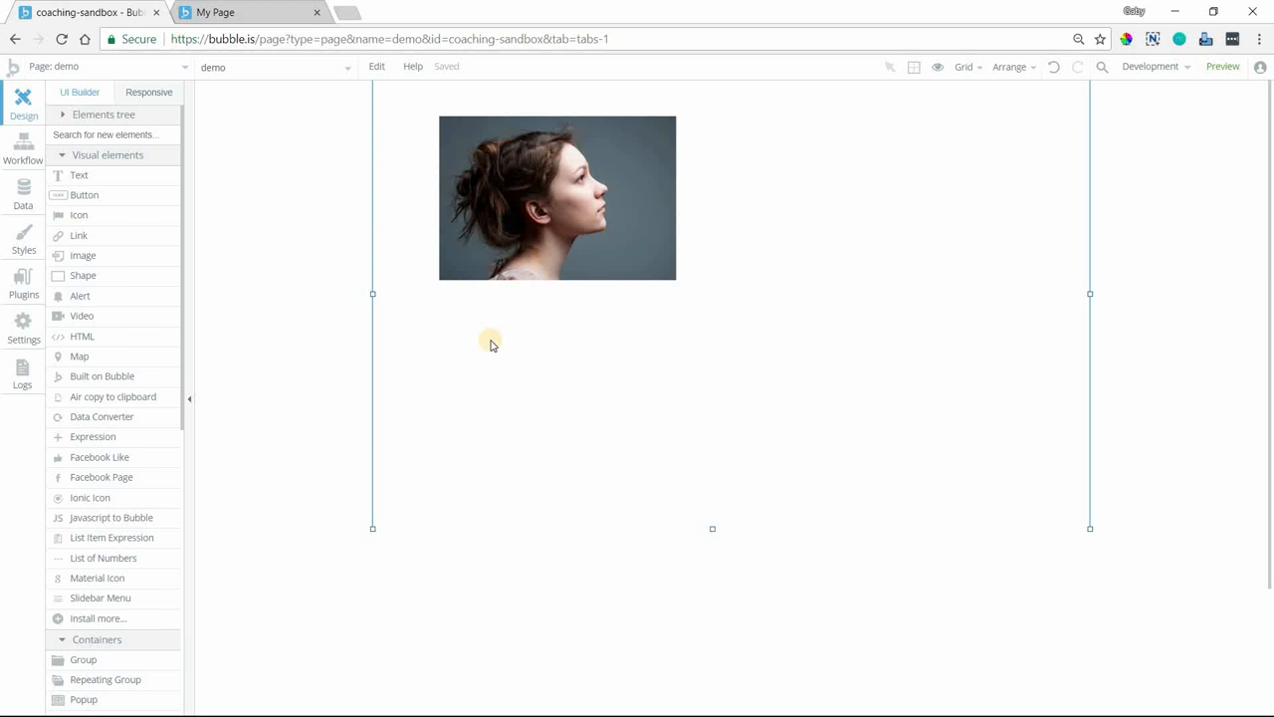
{"action": "mouse_move", "coordinate": [524, 328]}
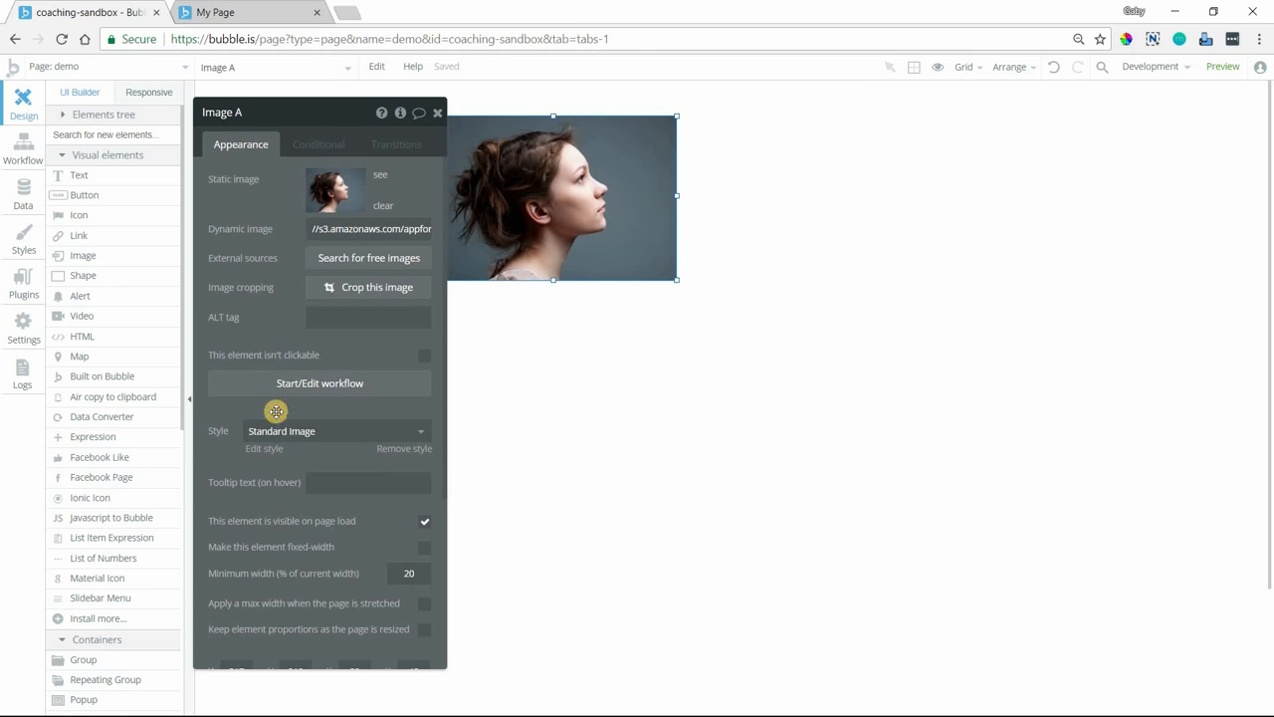
Step: Show Image A's responsive settings: 290px width and 20% minimum width
{"action": "left_click", "coordinate": [149, 91]}
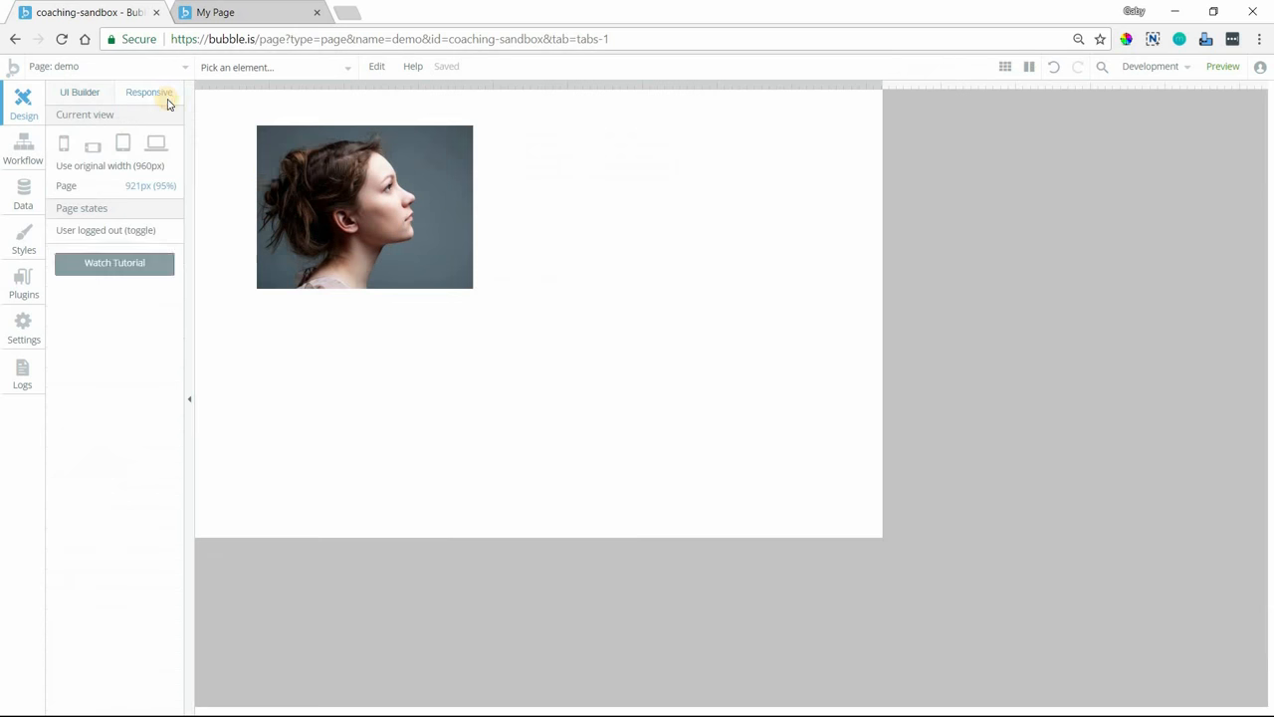
{"action": "left_click", "coordinate": [364, 206]}
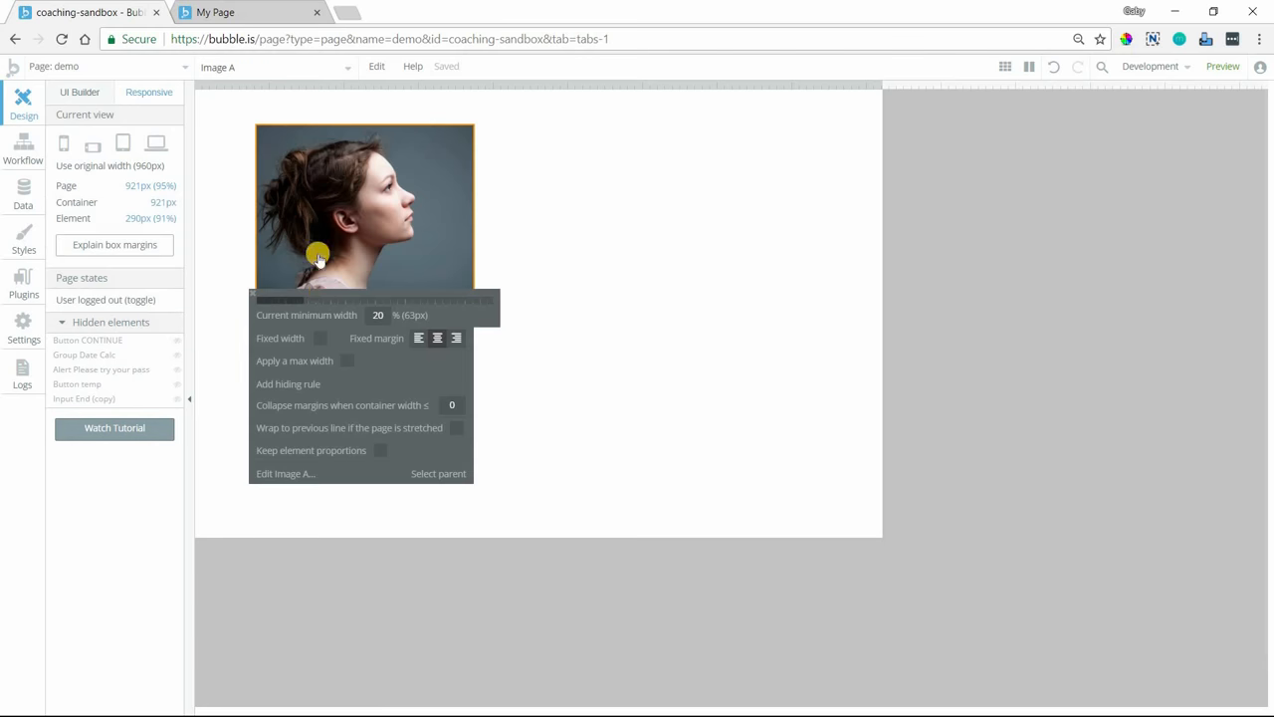
{"action": "mouse_move", "coordinate": [321, 364]}
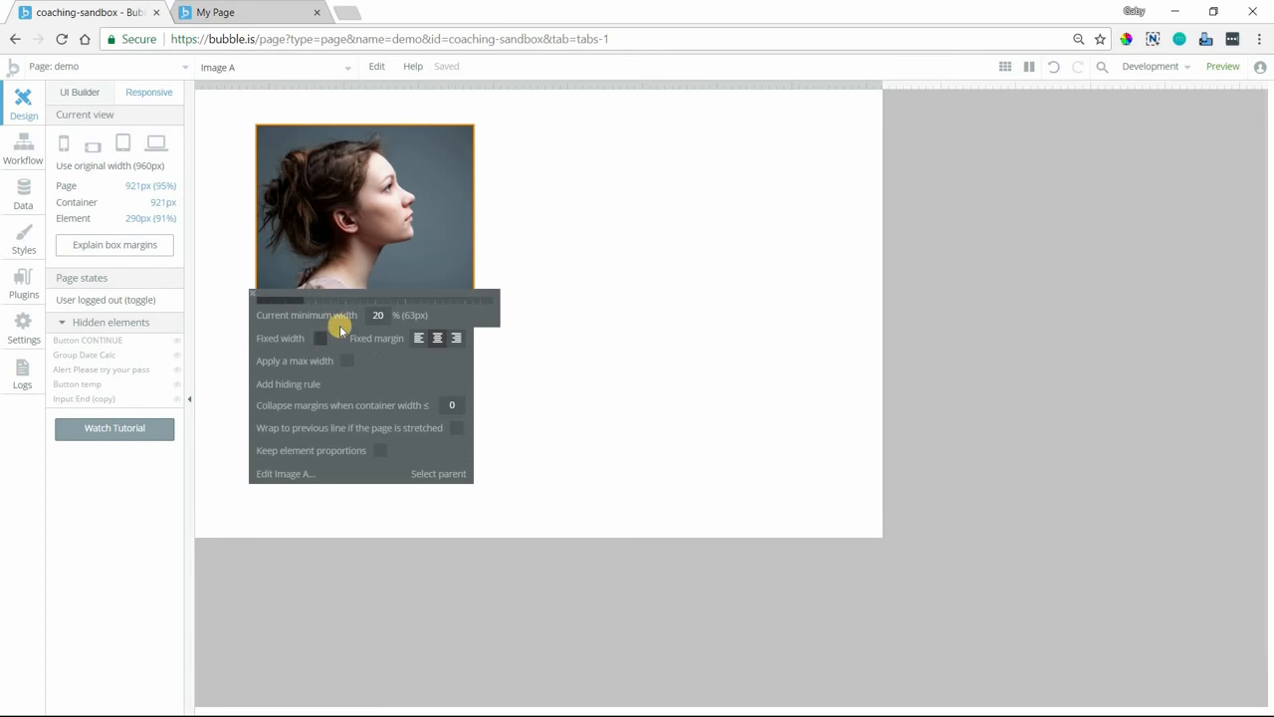
{"action": "mouse_move", "coordinate": [311, 334]}
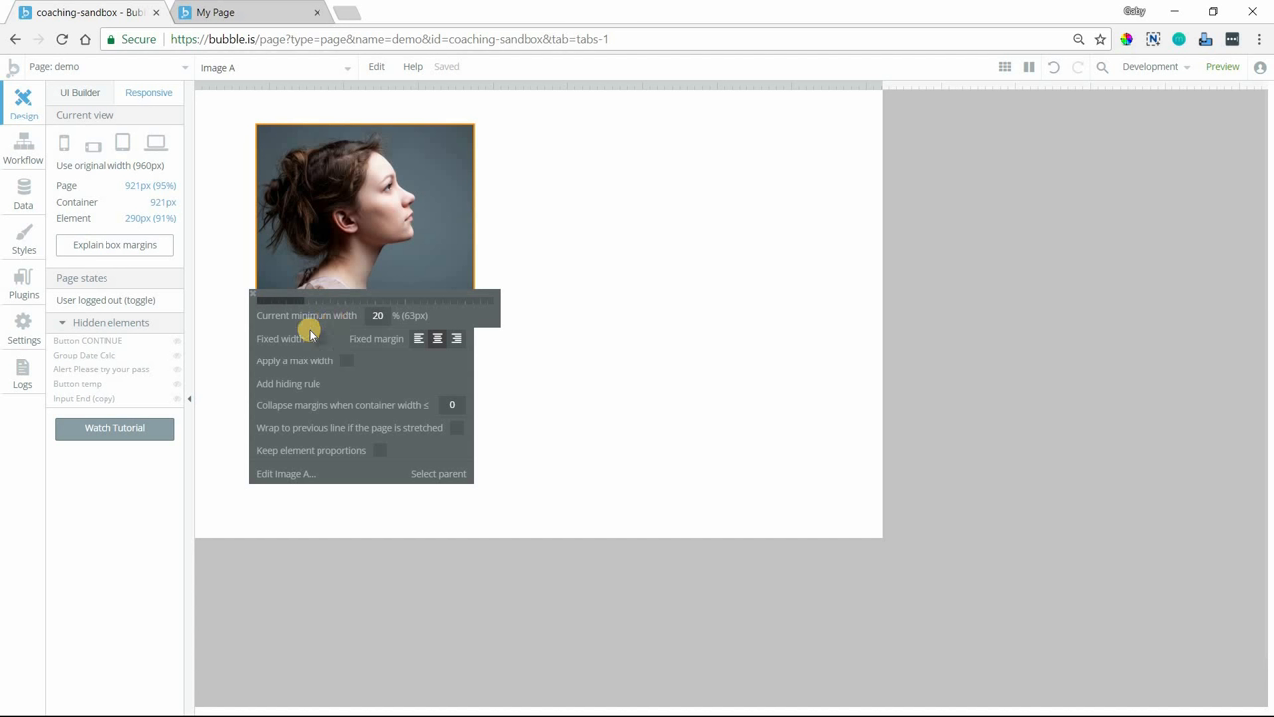
{"action": "mouse_move", "coordinate": [337, 371]}
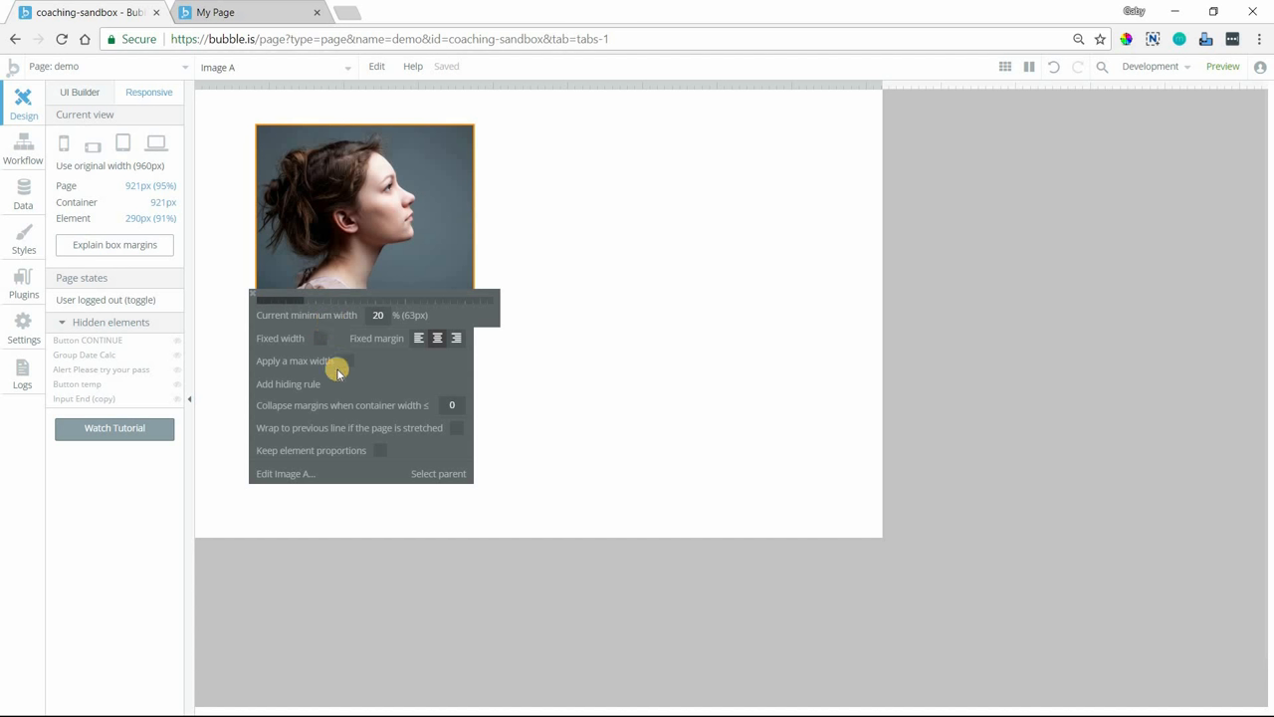
{"action": "mouse_move", "coordinate": [511, 203]}
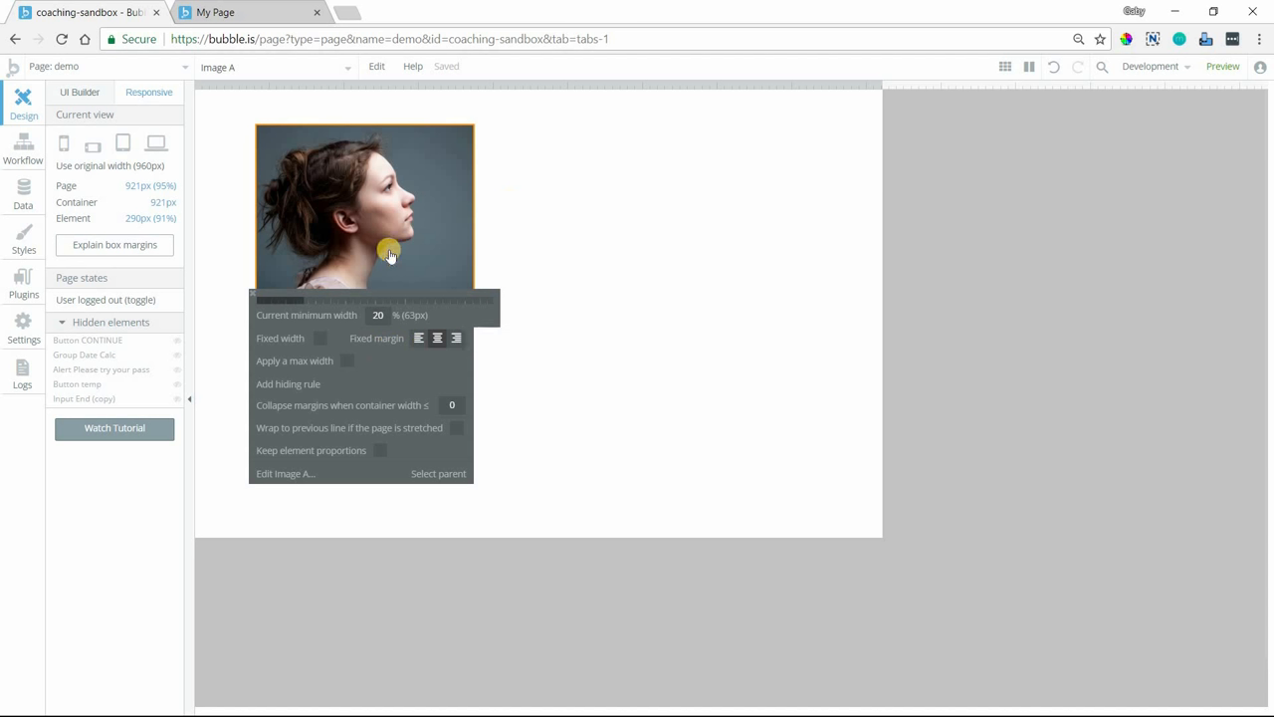
{"action": "mouse_move", "coordinate": [391, 262]}
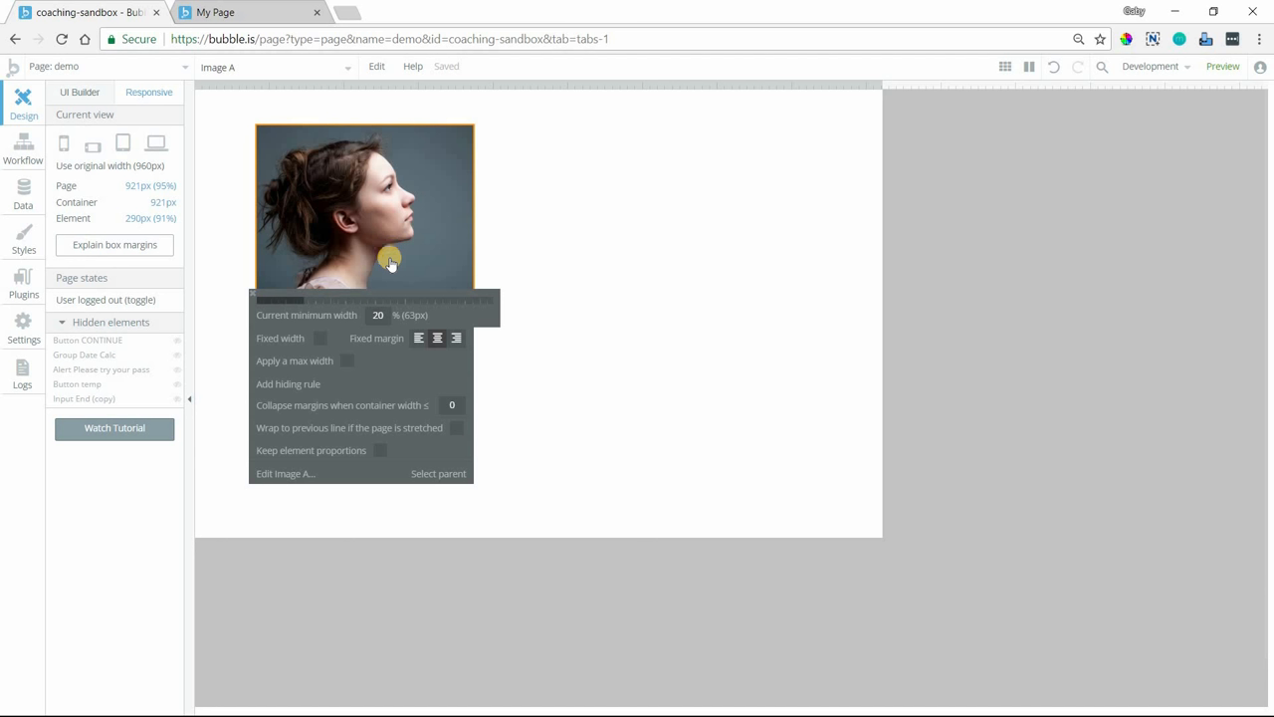
{"action": "mouse_move", "coordinate": [359, 271]}
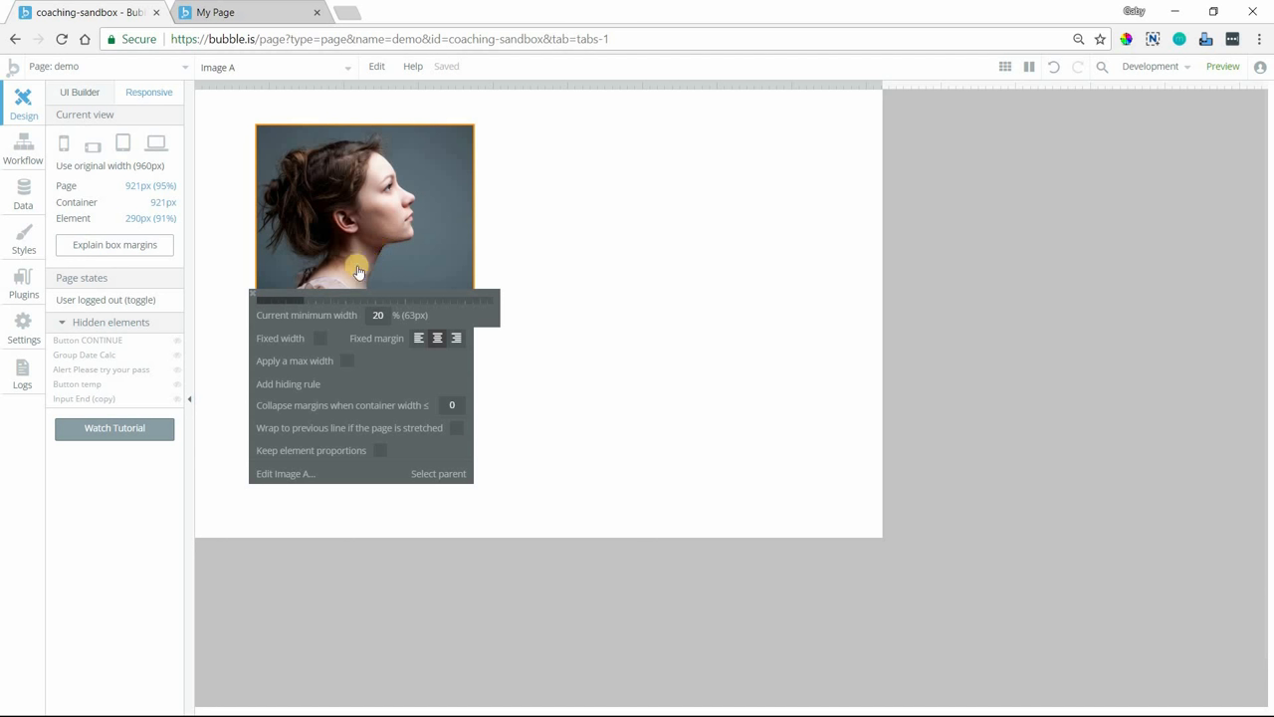
{"action": "mouse_move", "coordinate": [364, 264]}
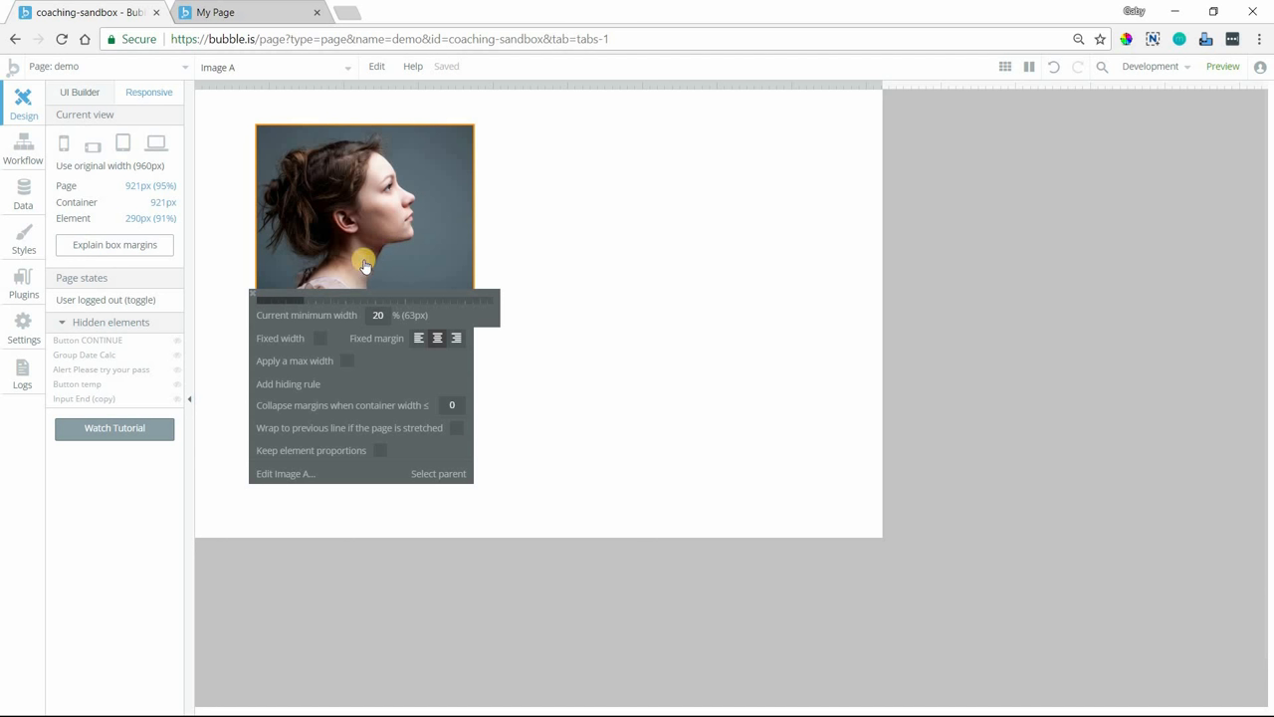
{"action": "mouse_move", "coordinate": [438, 162]}
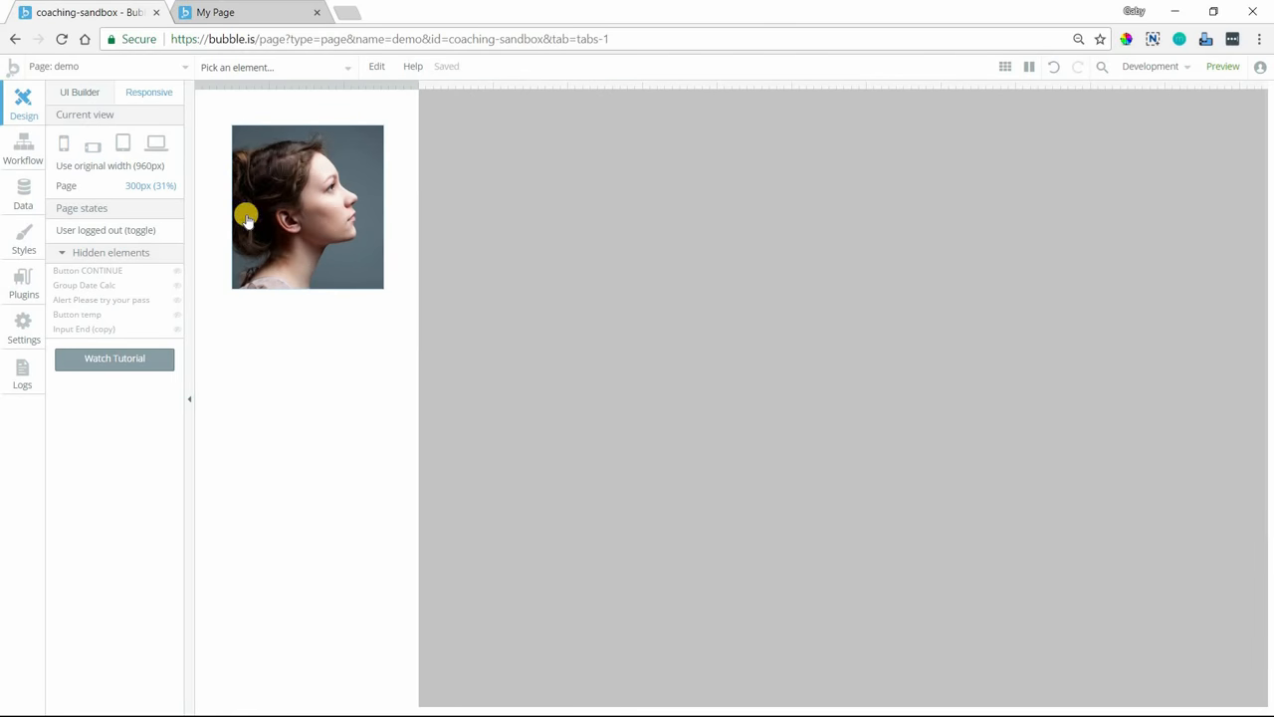
{"action": "mouse_move", "coordinate": [247, 216]}
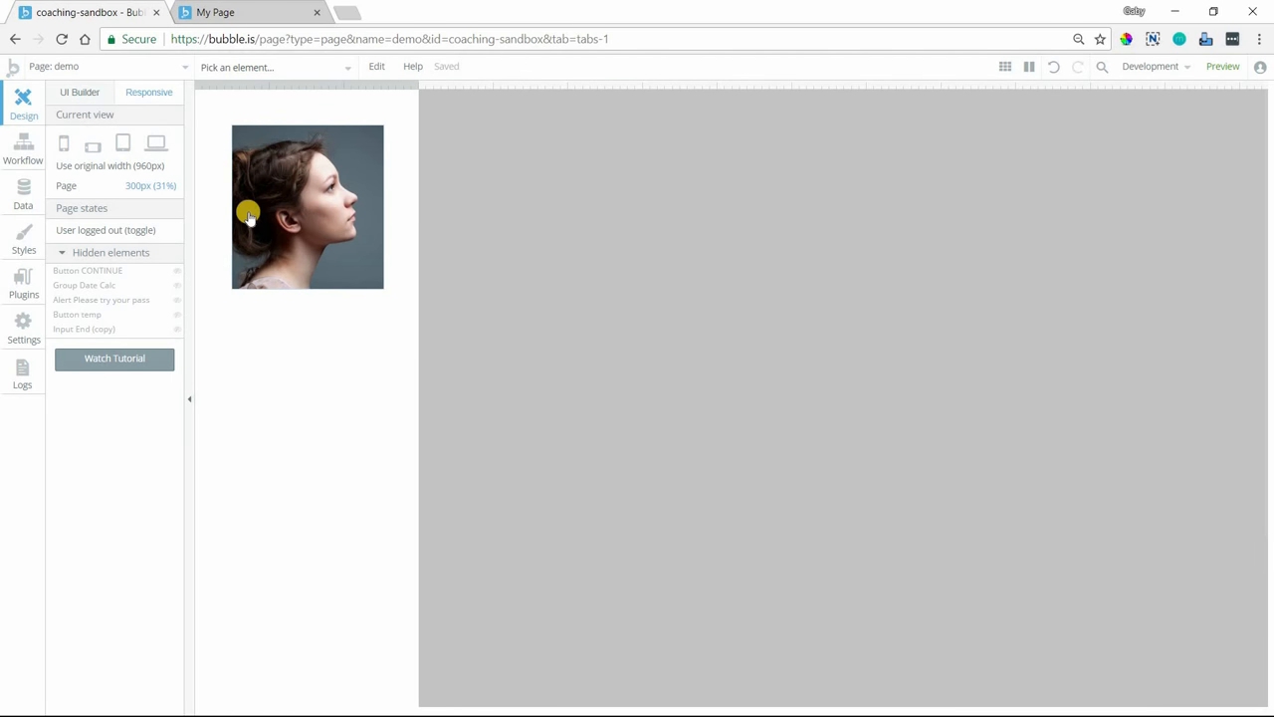
{"action": "mouse_move", "coordinate": [244, 150]}
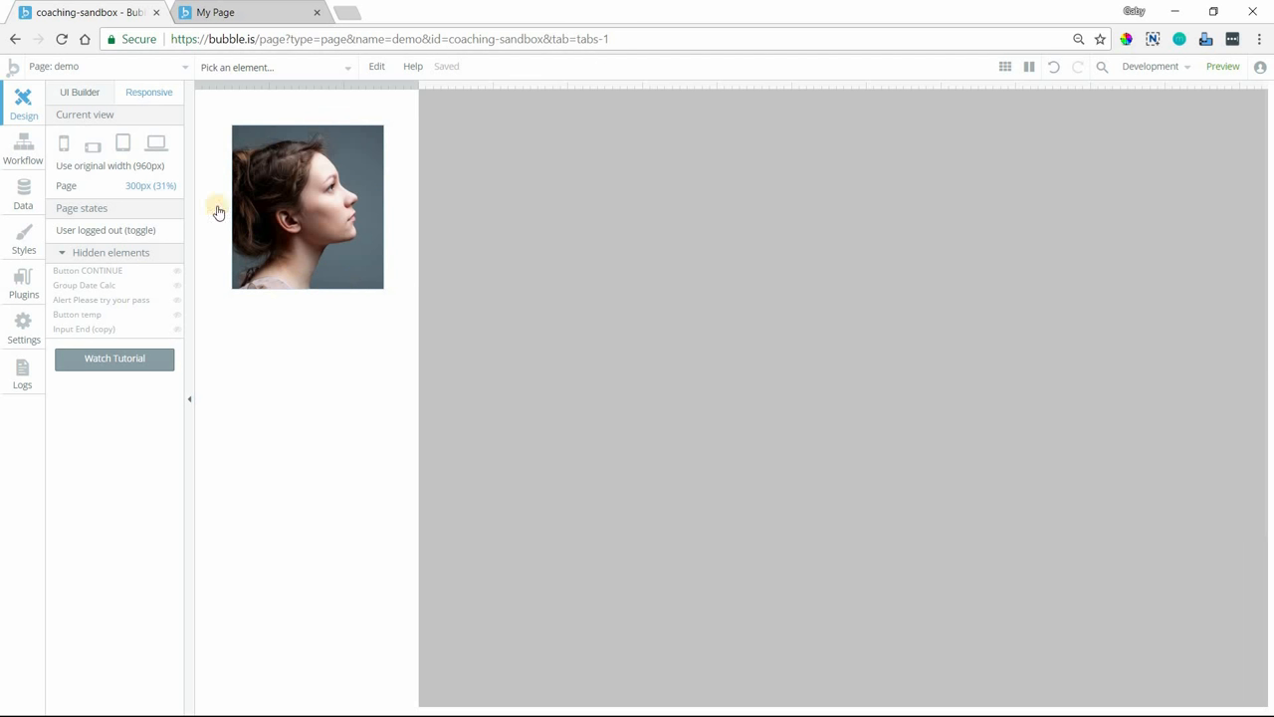
{"action": "mouse_move", "coordinate": [405, 252]}
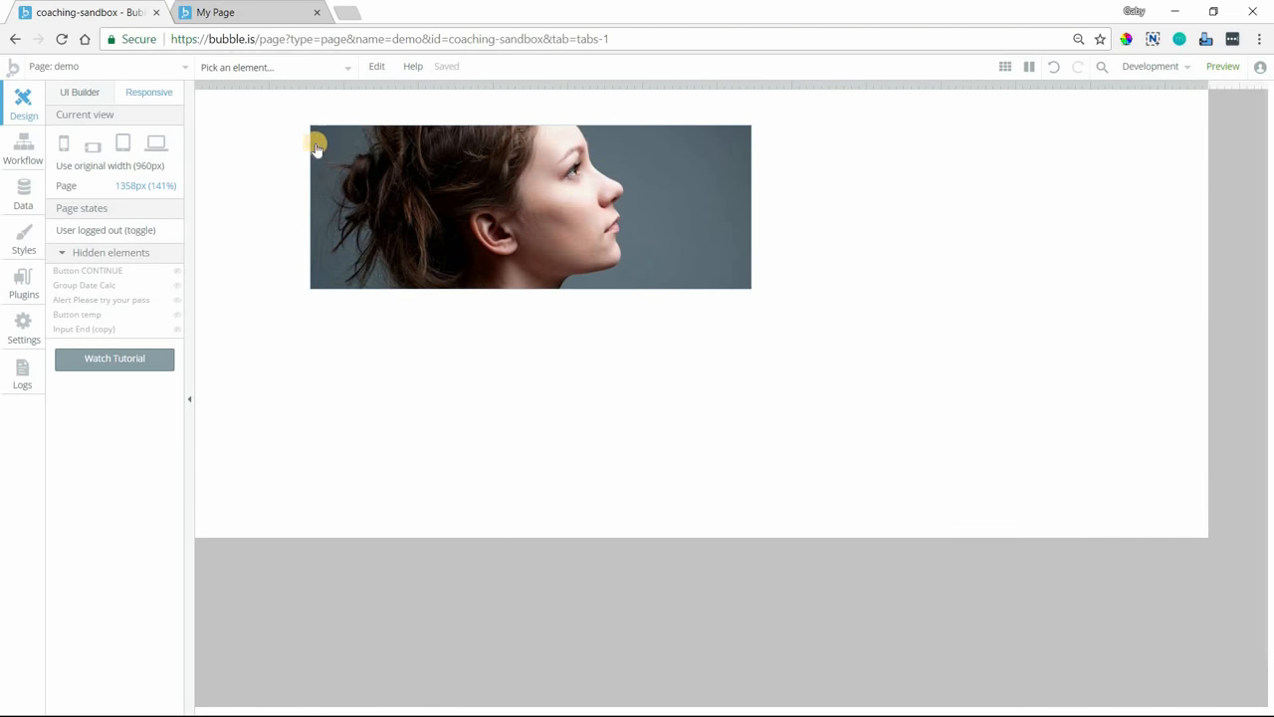
{"action": "mouse_move", "coordinate": [672, 132]}
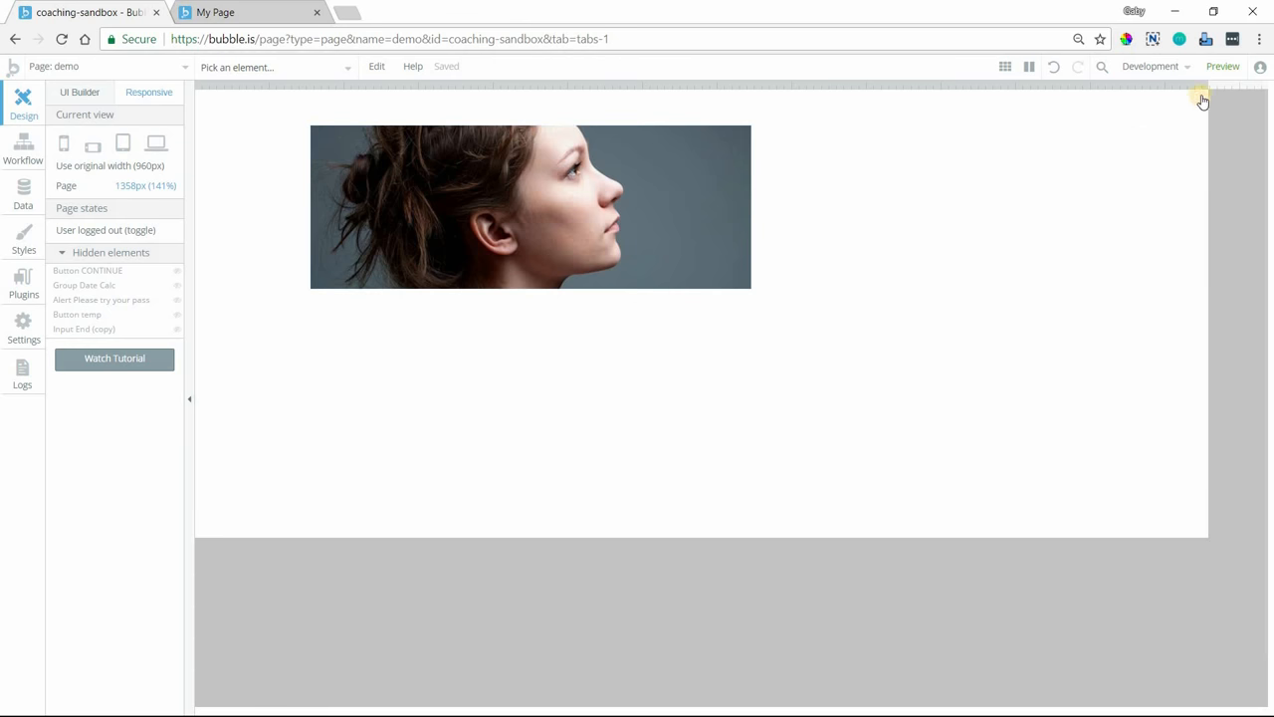
{"action": "mouse_move", "coordinate": [1204, 97]}
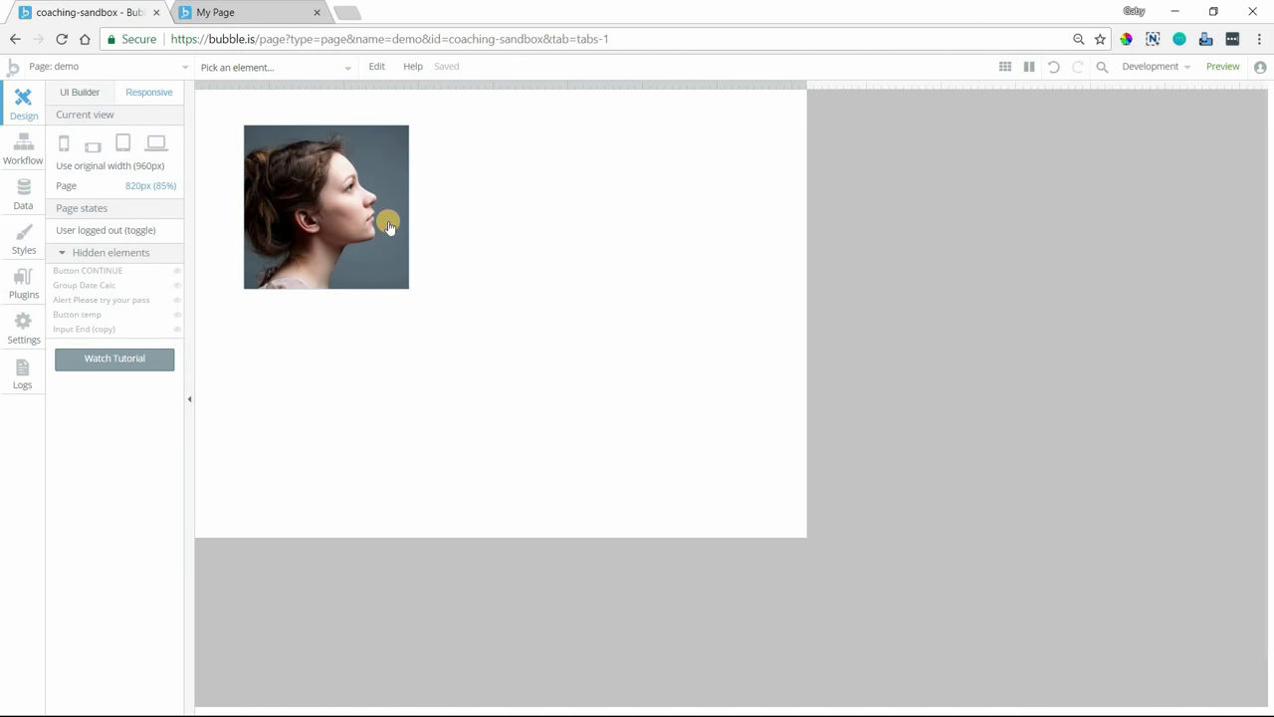
{"action": "left_click", "coordinate": [389, 221]}
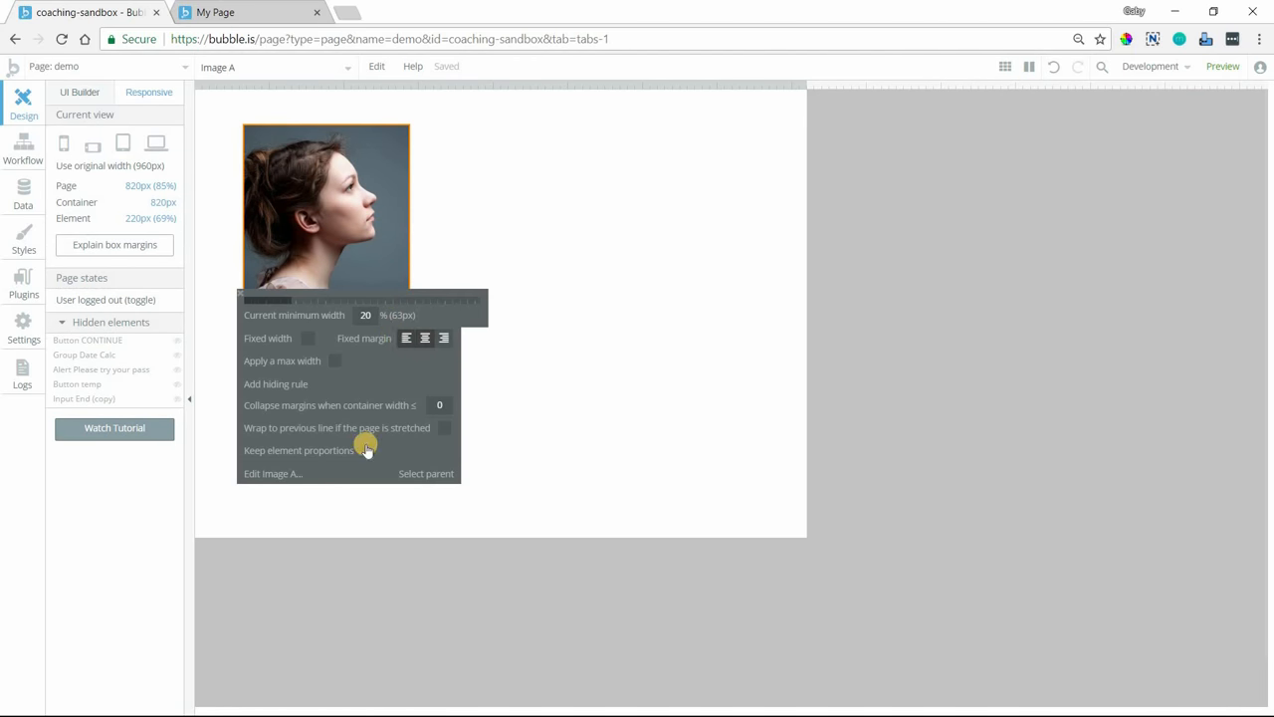
{"action": "mouse_move", "coordinate": [260, 455]}
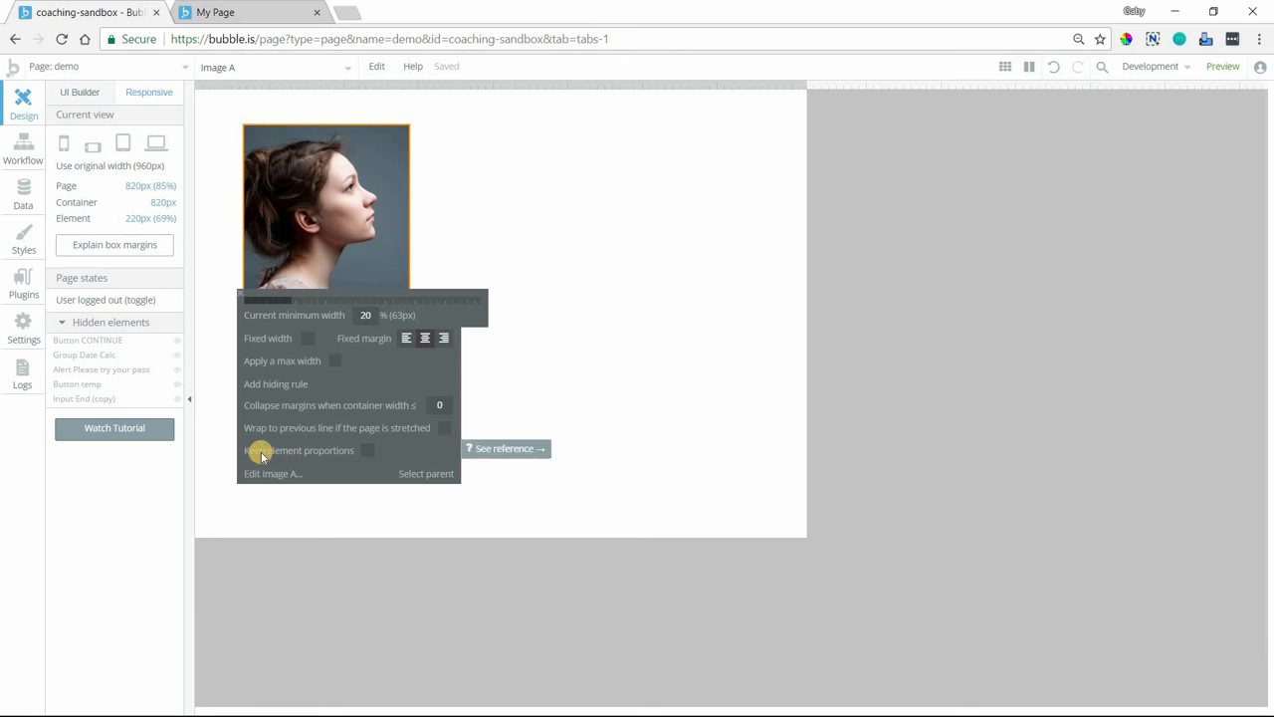
{"action": "left_click", "coordinate": [368, 450]}
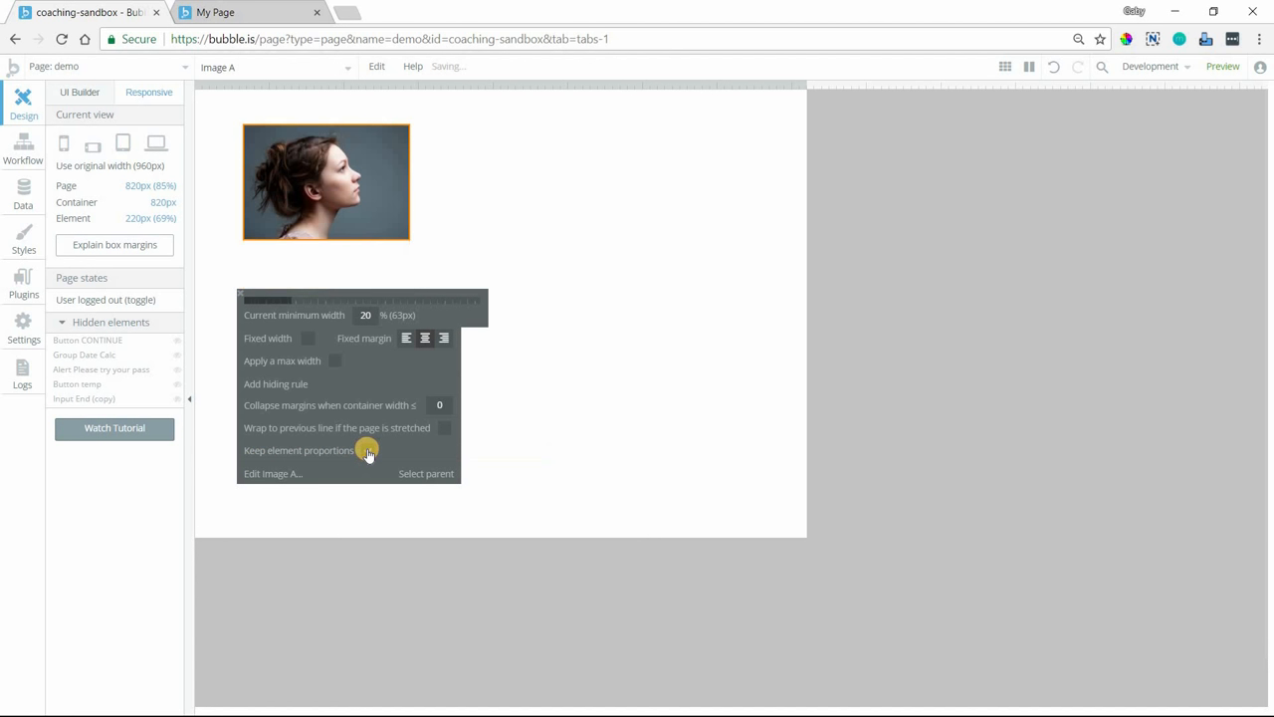
{"action": "left_click", "coordinate": [368, 450]}
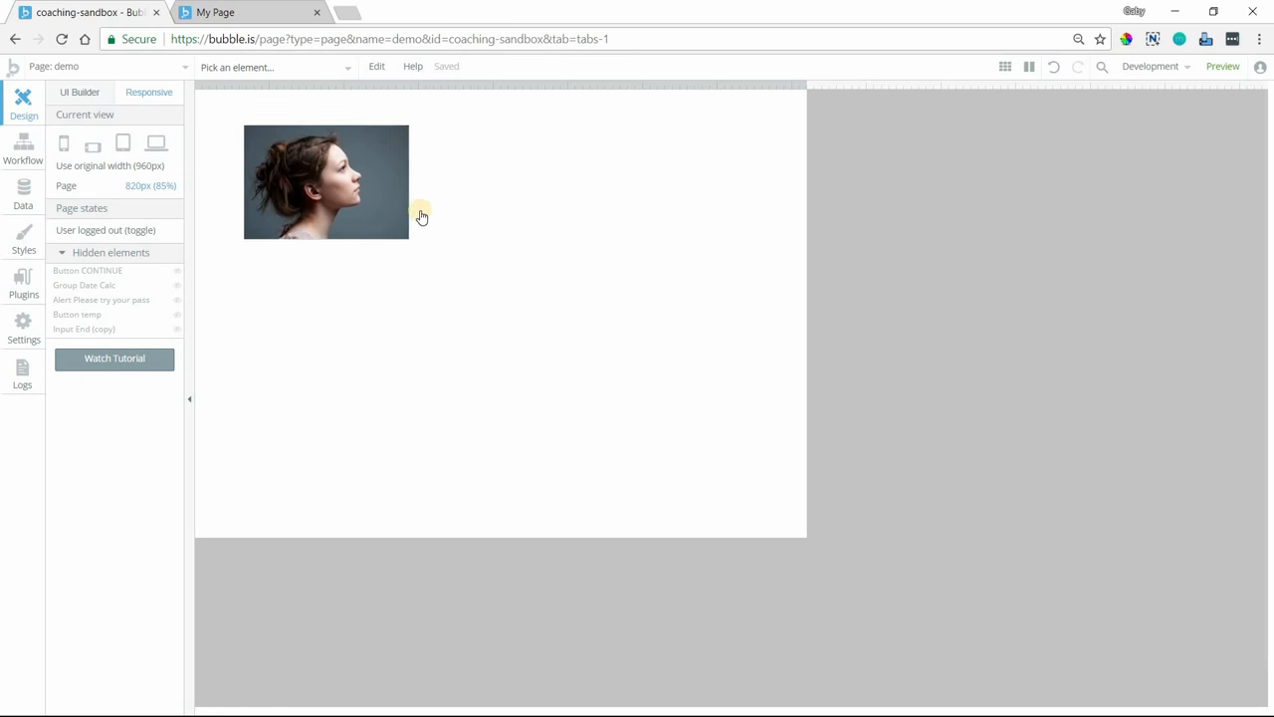
{"action": "mouse_move", "coordinate": [351, 244]}
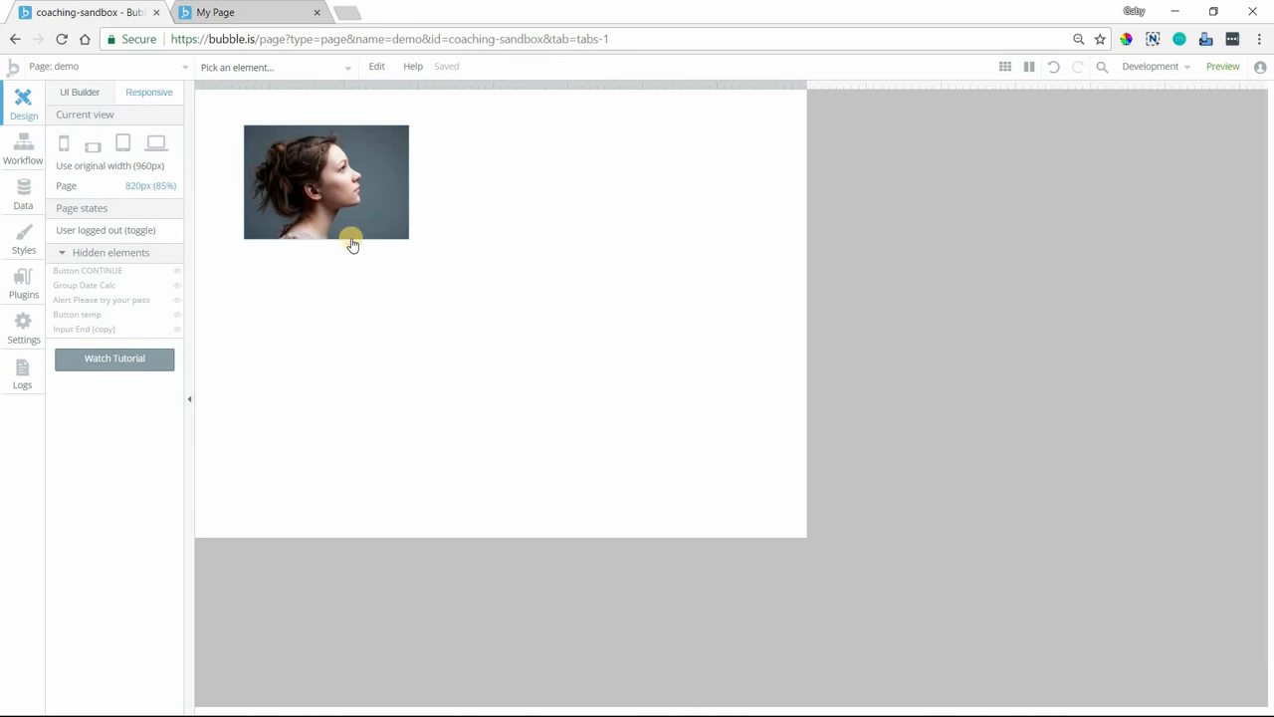
{"action": "mouse_move", "coordinate": [351, 164]}
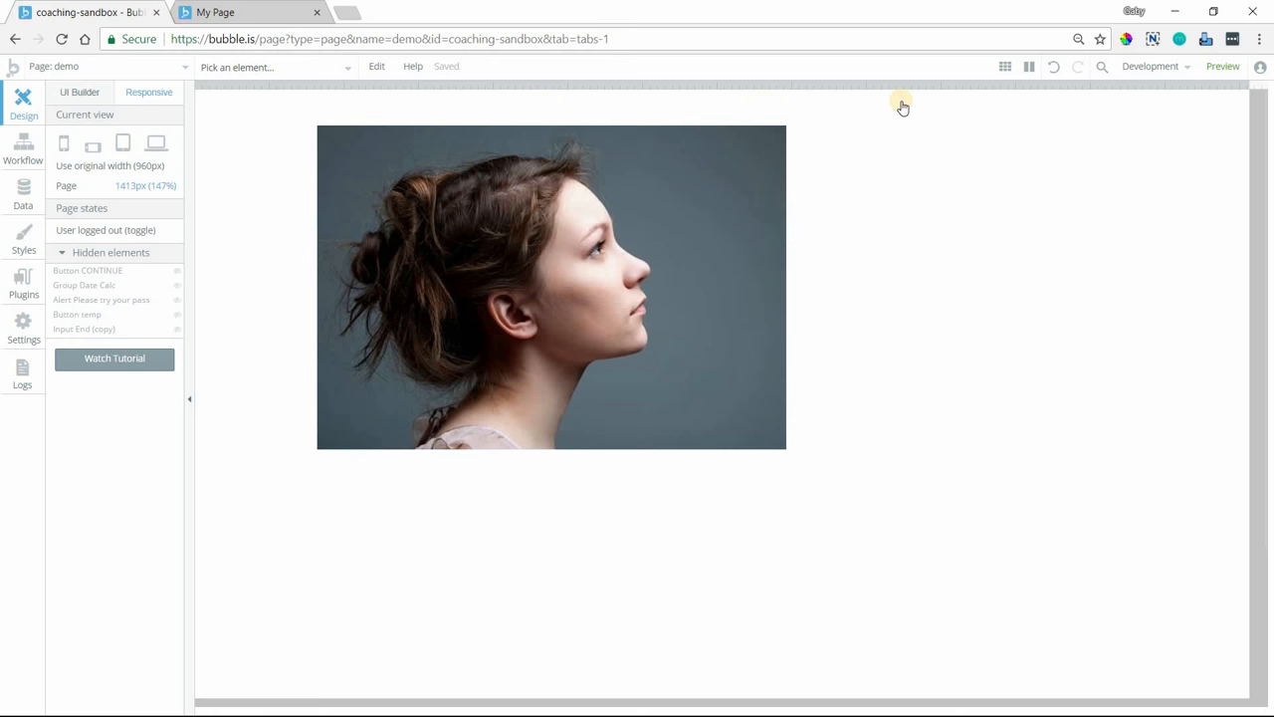
{"action": "mouse_move", "coordinate": [852, 445]}
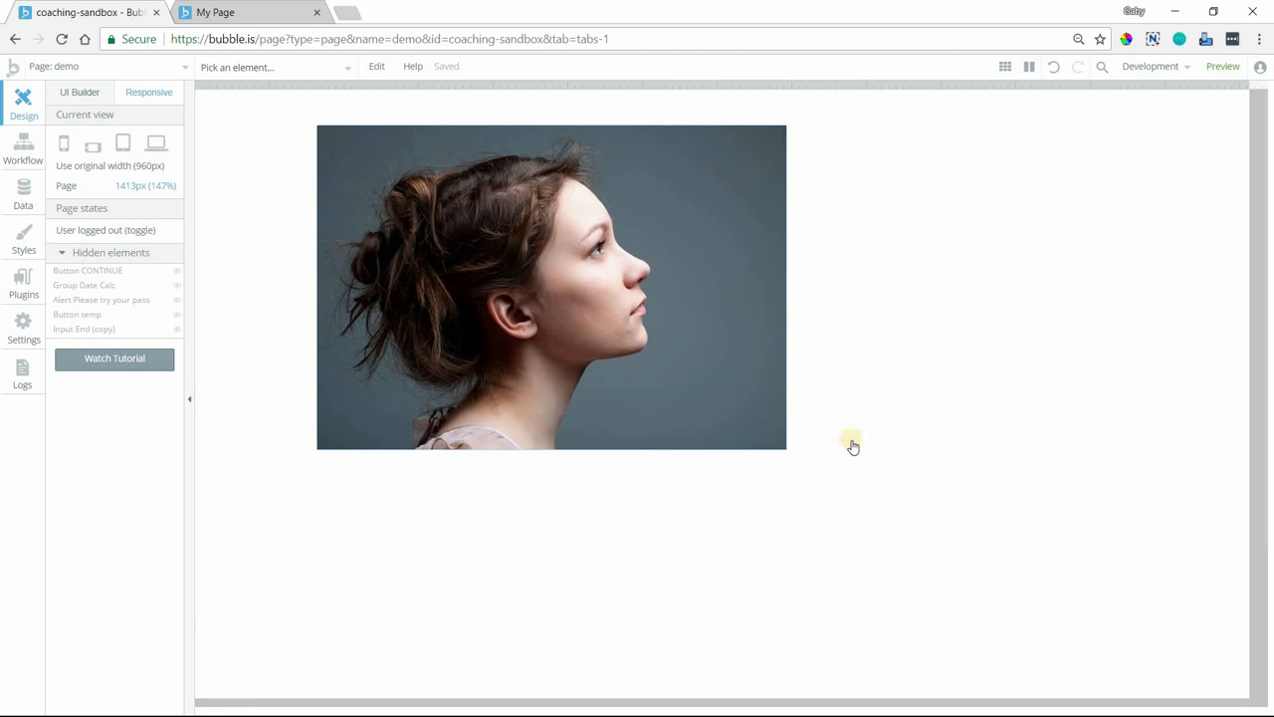
{"action": "mouse_move", "coordinate": [441, 190]}
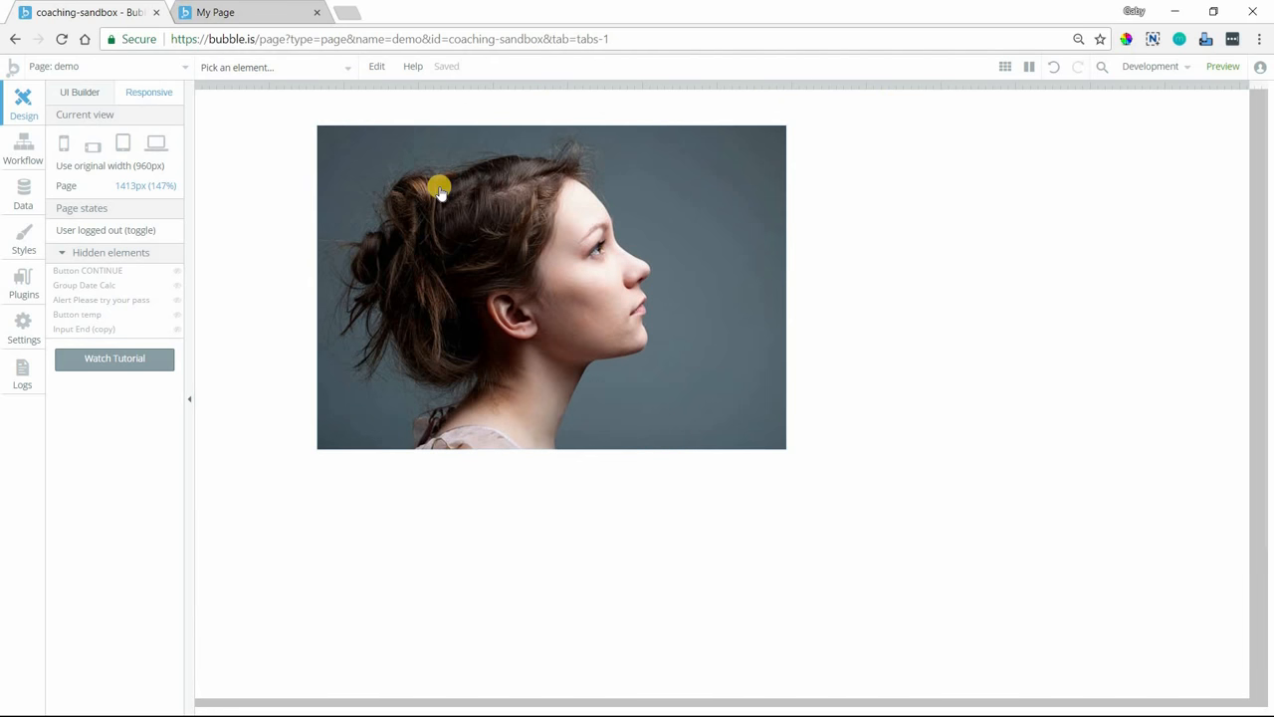
{"action": "mouse_move", "coordinate": [317, 182]}
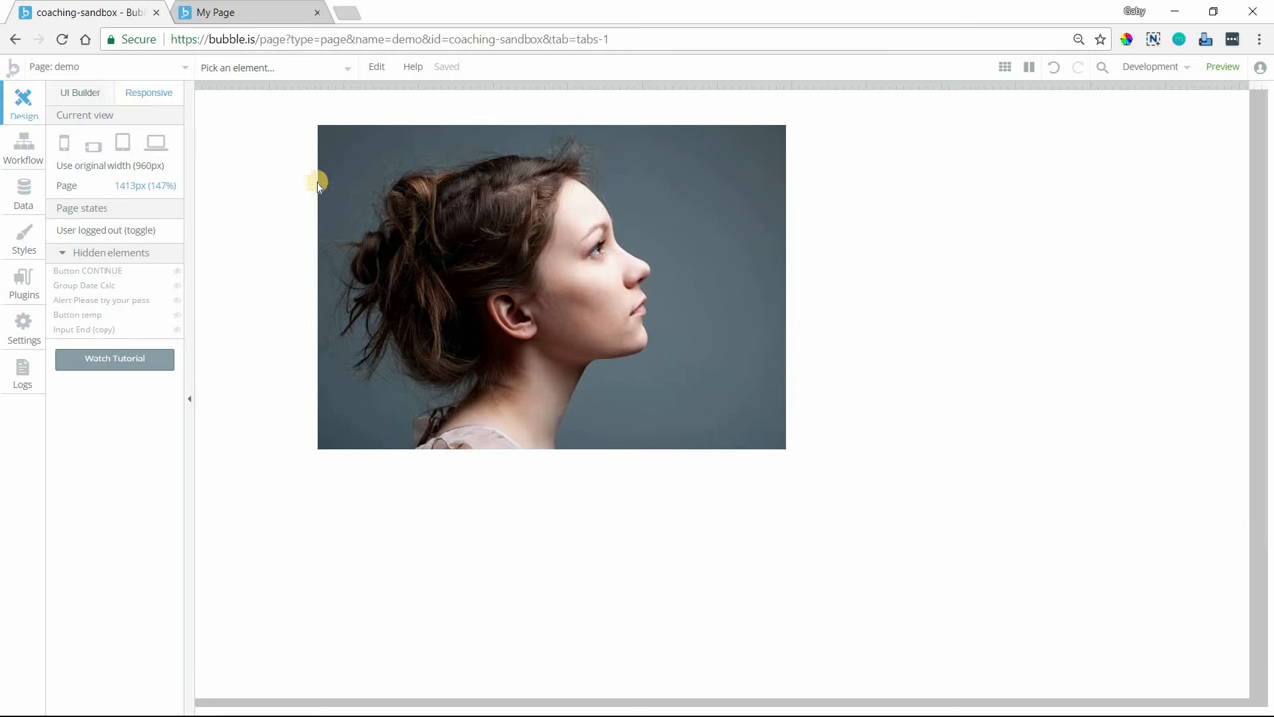
Step: Apply a 100% maximum width to Image A in the responsive layout
{"action": "left_click", "coordinate": [148, 91]}
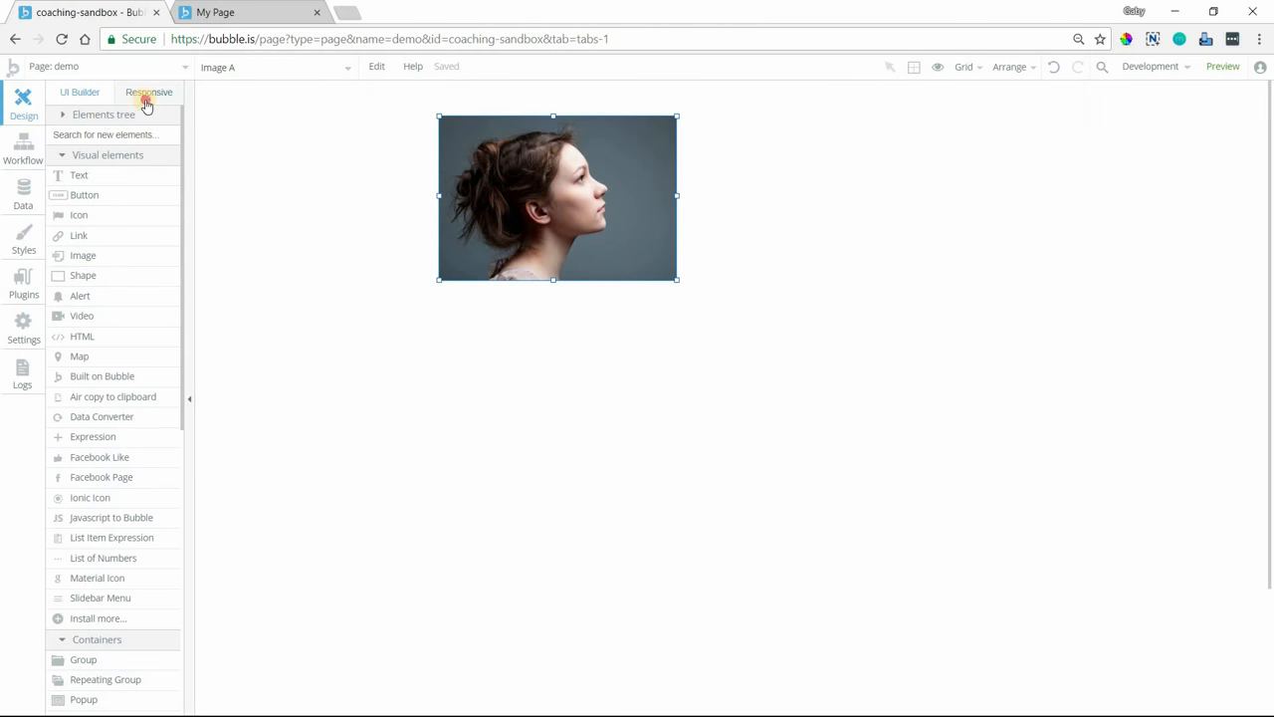
{"action": "left_click", "coordinate": [148, 92]}
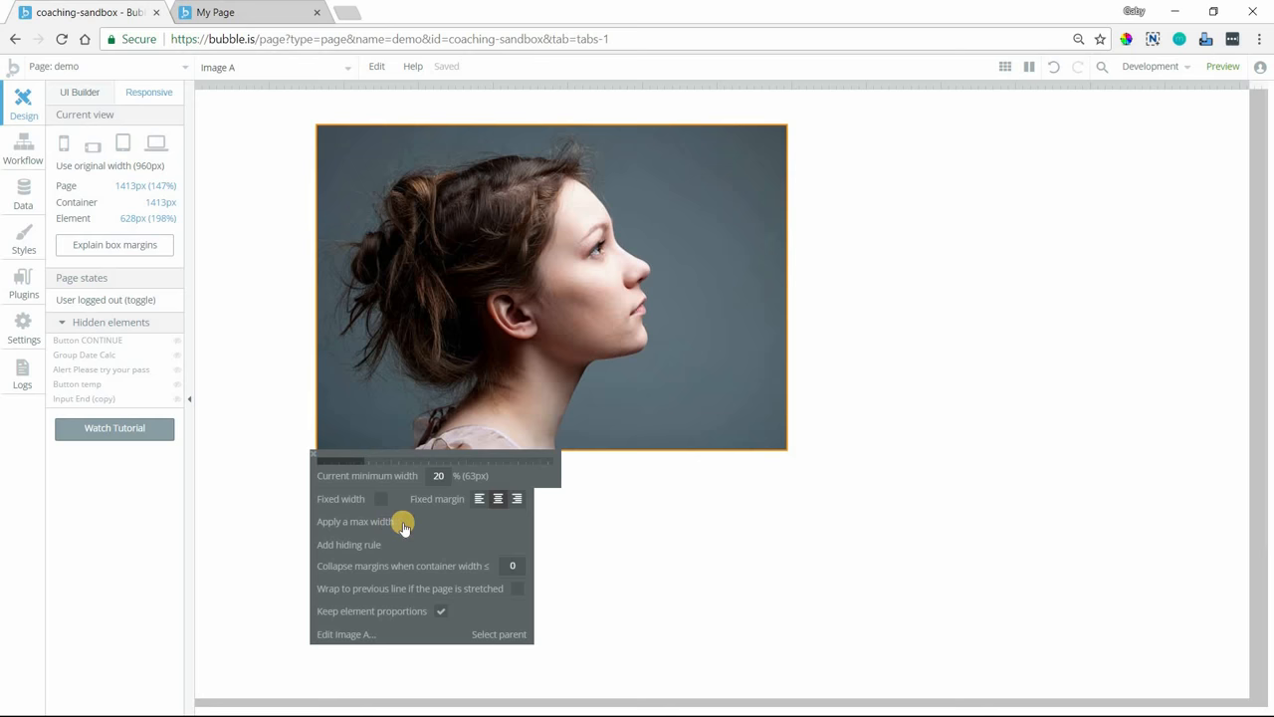
{"action": "left_click", "coordinate": [381, 521]}
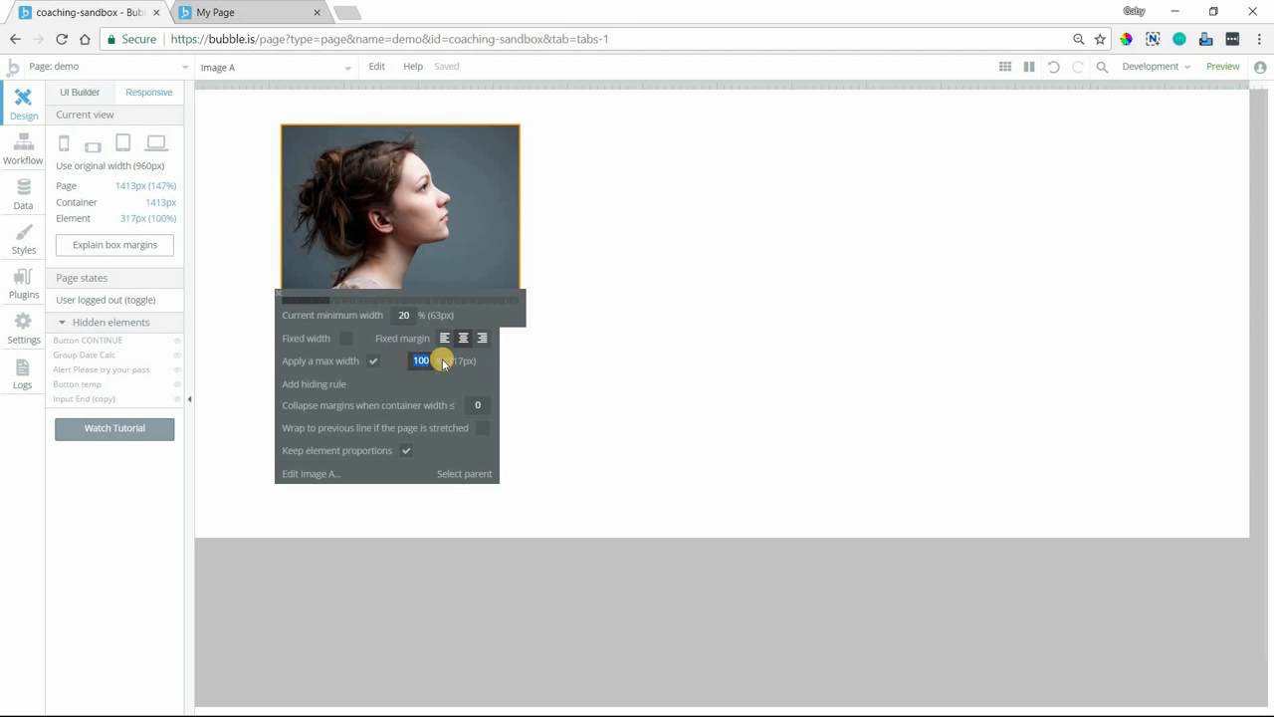
{"action": "type", "text": "110"}
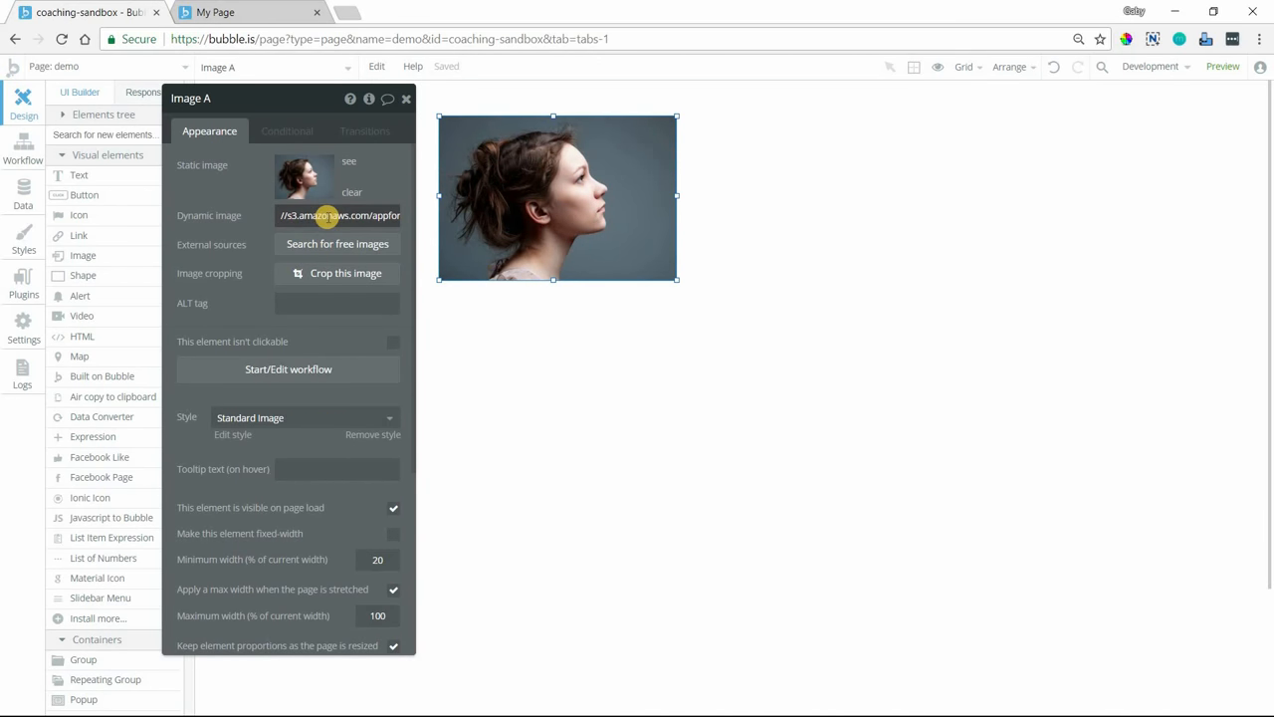
Step: Set Image A's dynamic image to Current User's Photo with Stretch rendering
{"action": "left_click", "coordinate": [338, 215]}
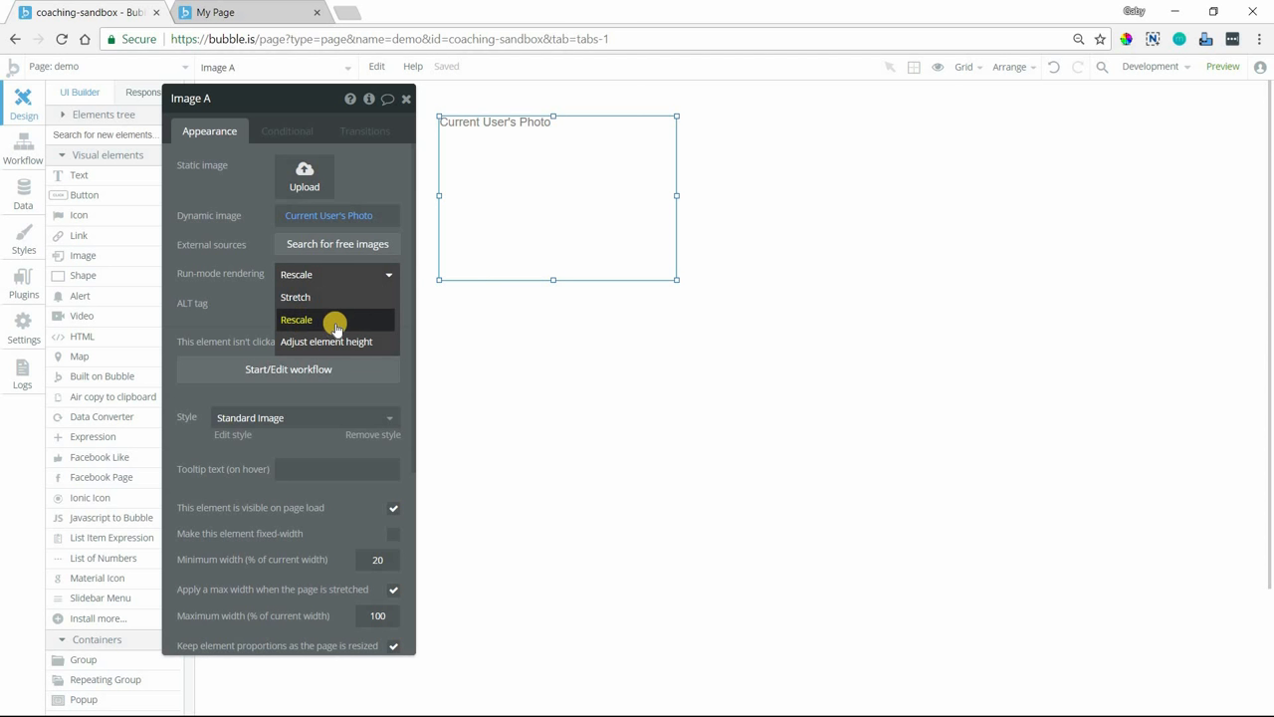
{"action": "mouse_move", "coordinate": [349, 341]}
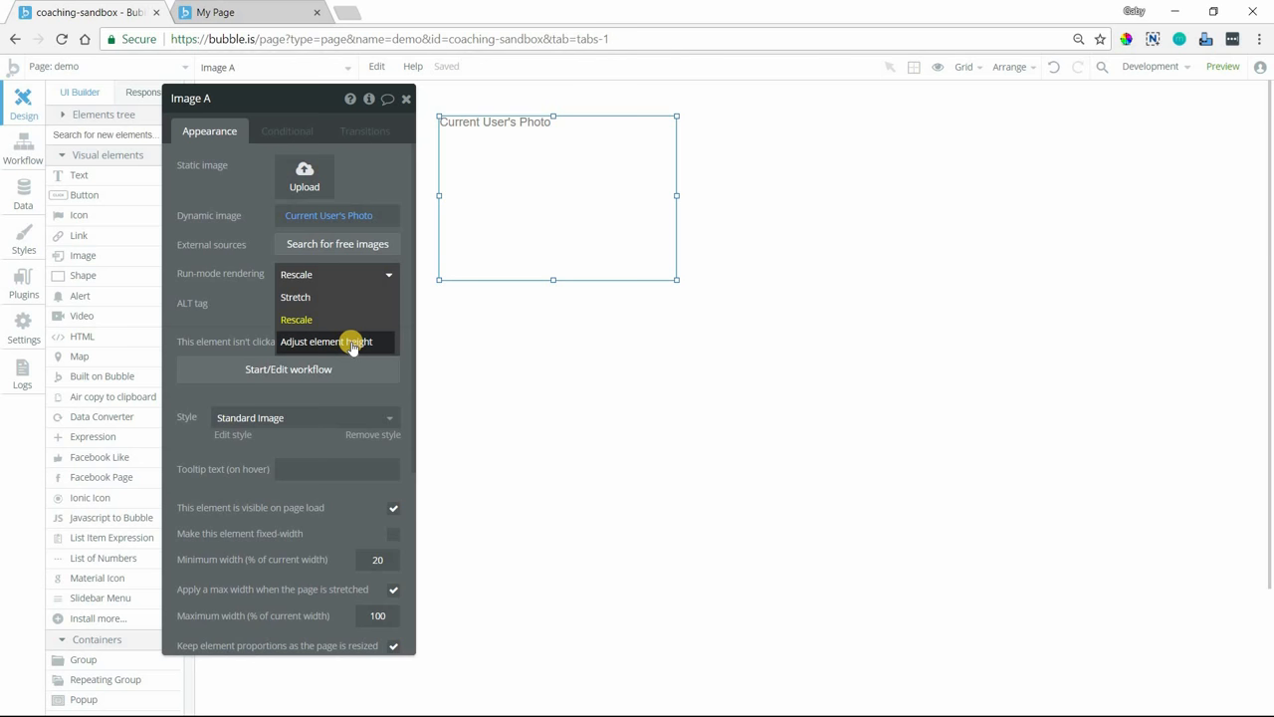
{"action": "mouse_move", "coordinate": [327, 341]}
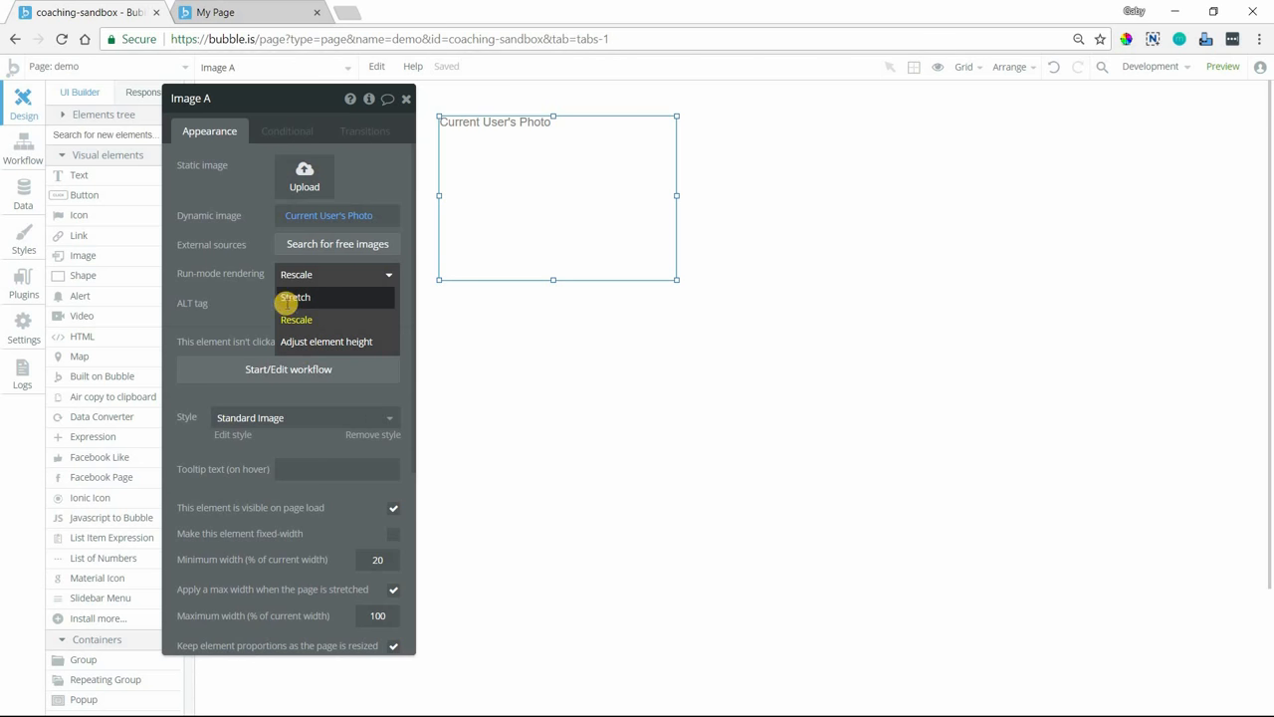
{"action": "left_click", "coordinate": [295, 297]}
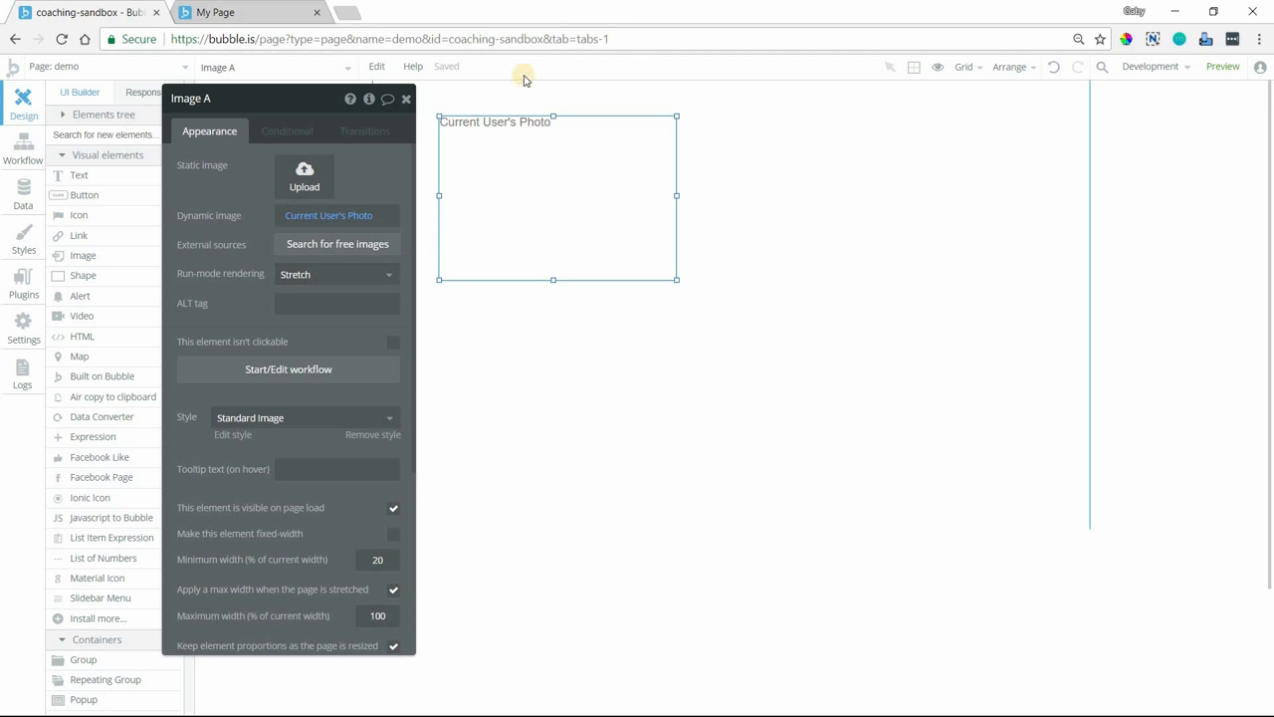
{"action": "mouse_move", "coordinate": [721, 113]}
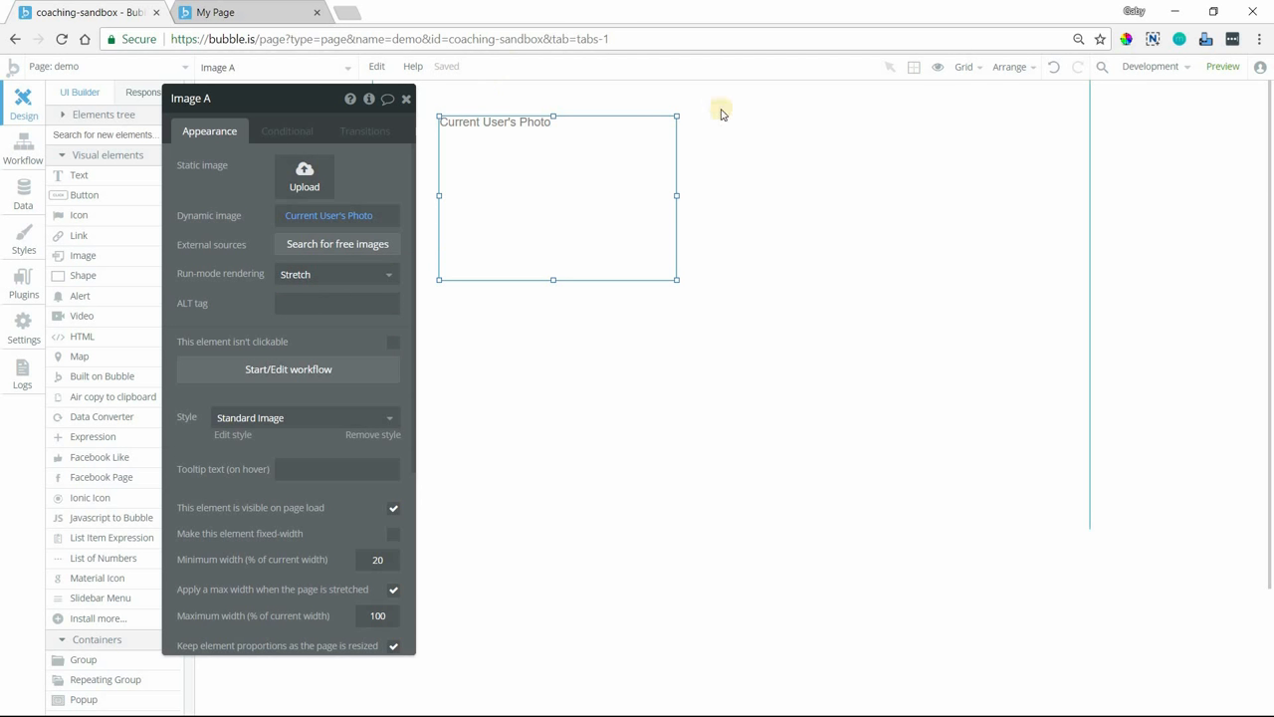
{"action": "mouse_move", "coordinate": [638, 118]}
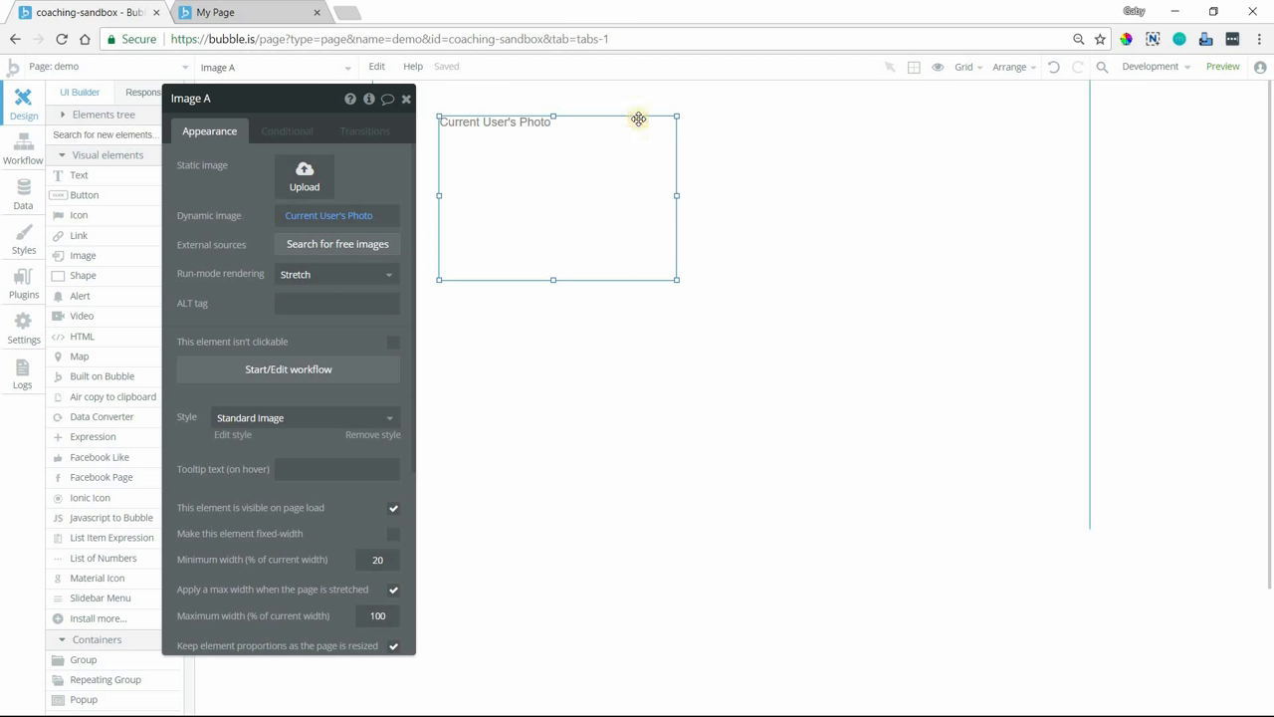
{"action": "mouse_move", "coordinate": [467, 134]}
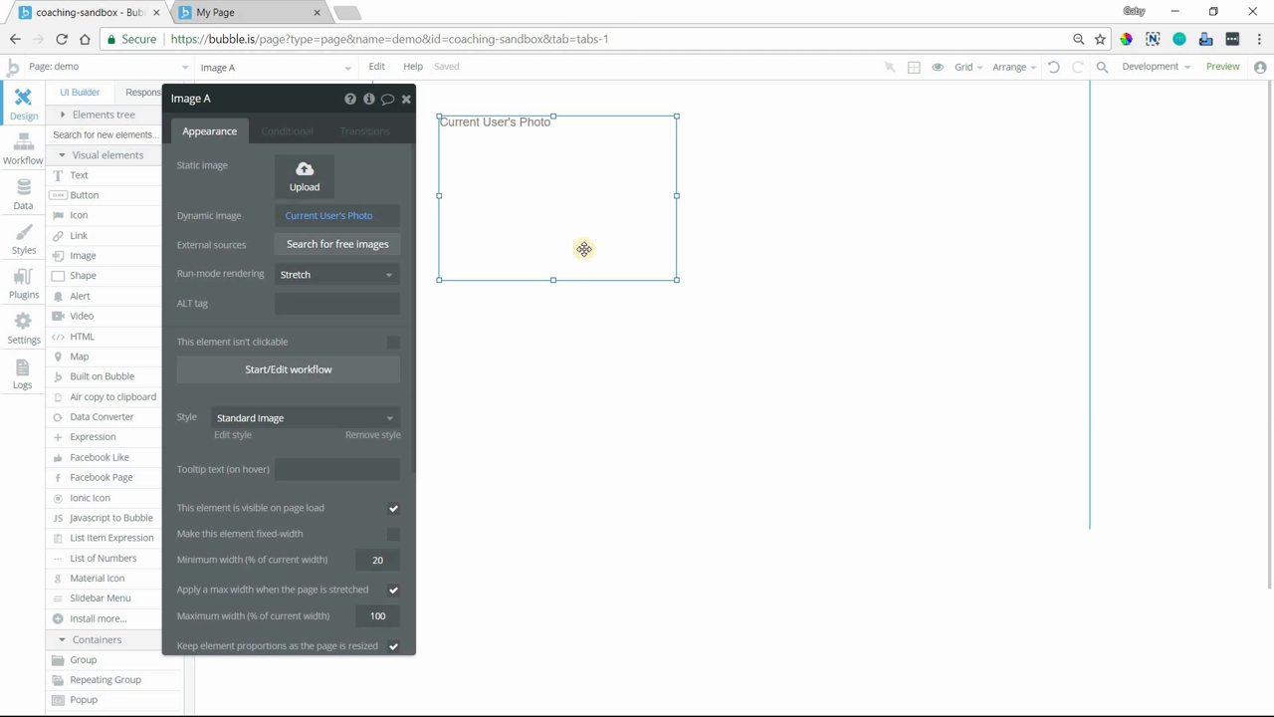
{"action": "mouse_move", "coordinate": [558, 253]}
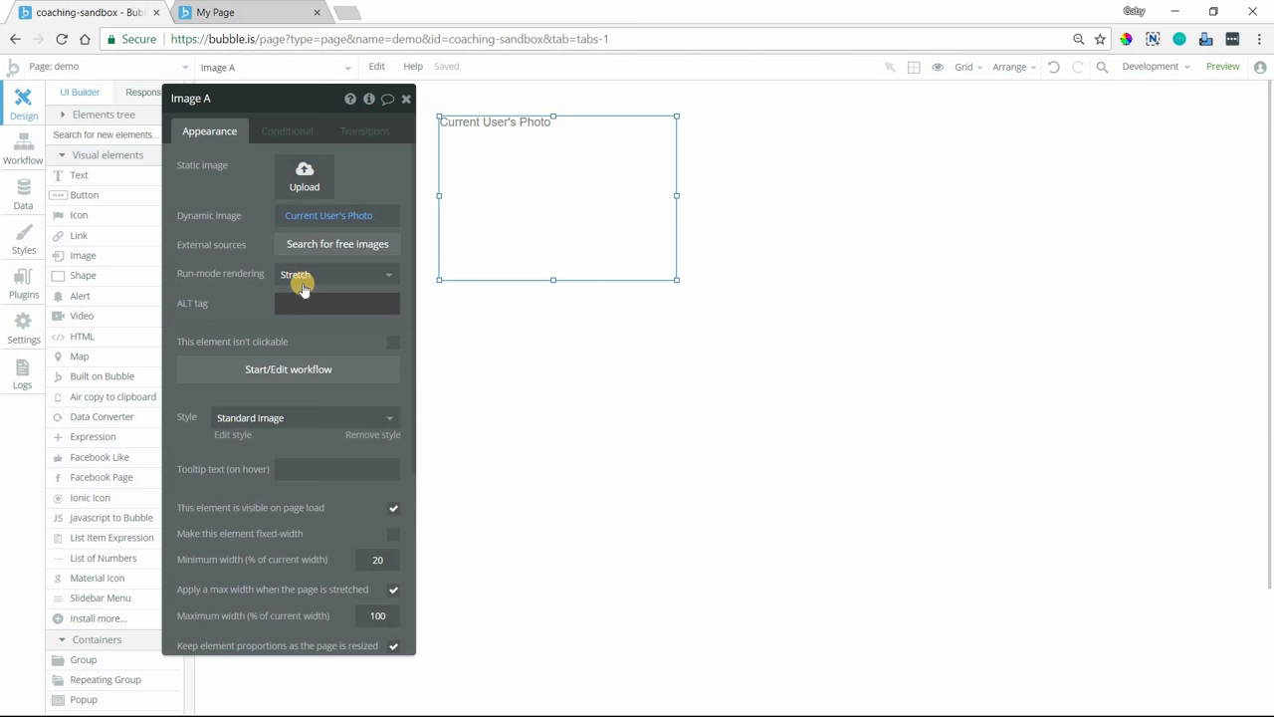
{"action": "mouse_move", "coordinate": [431, 292]}
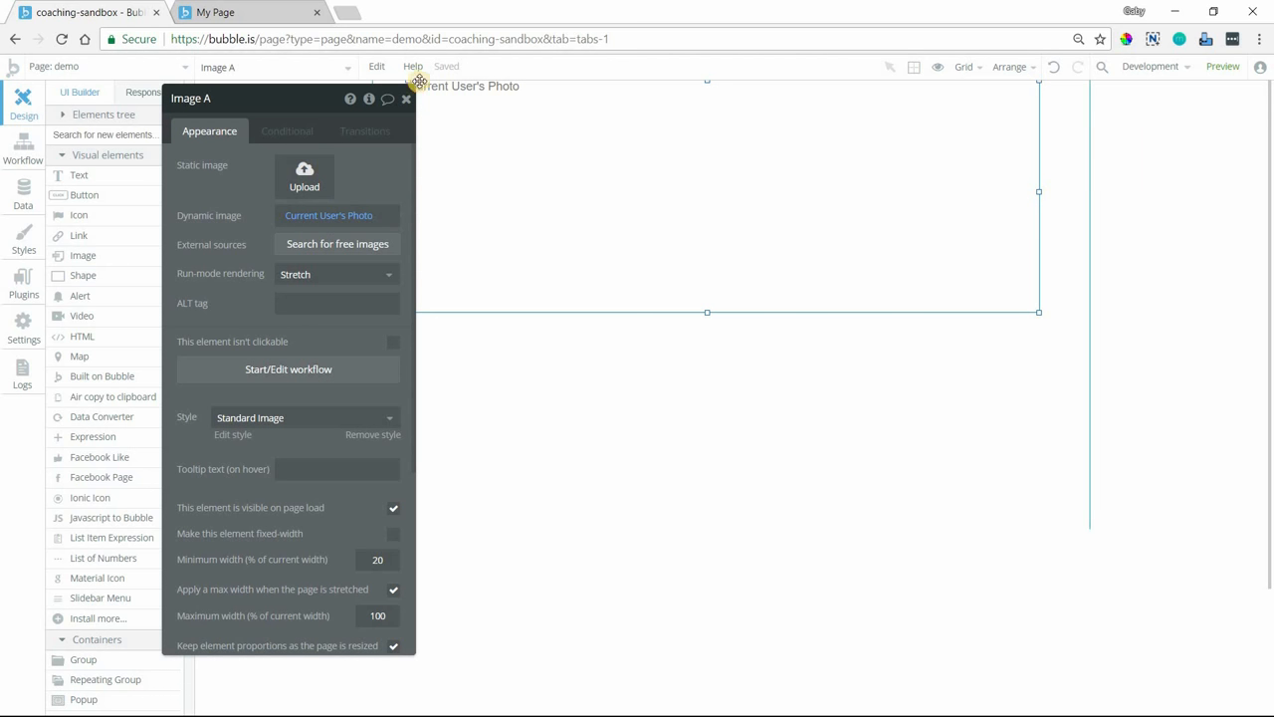
{"action": "mouse_move", "coordinate": [999, 111]}
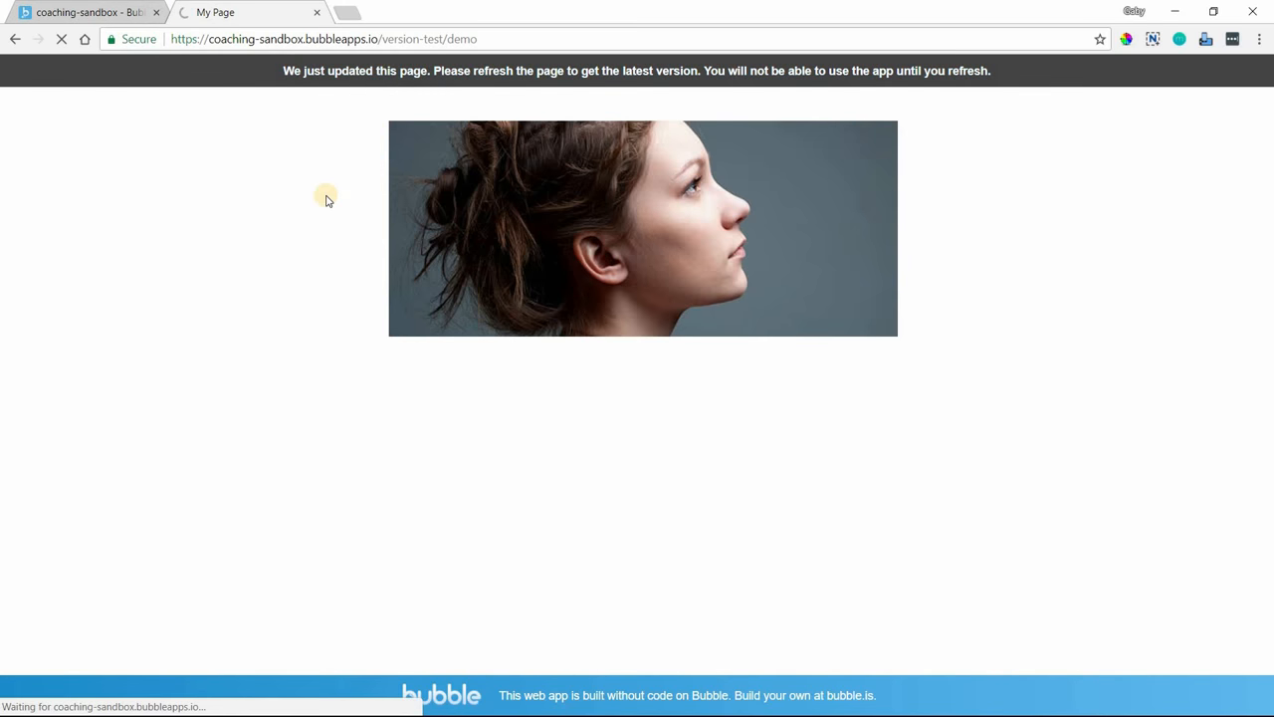
{"action": "mouse_move", "coordinate": [890, 271]}
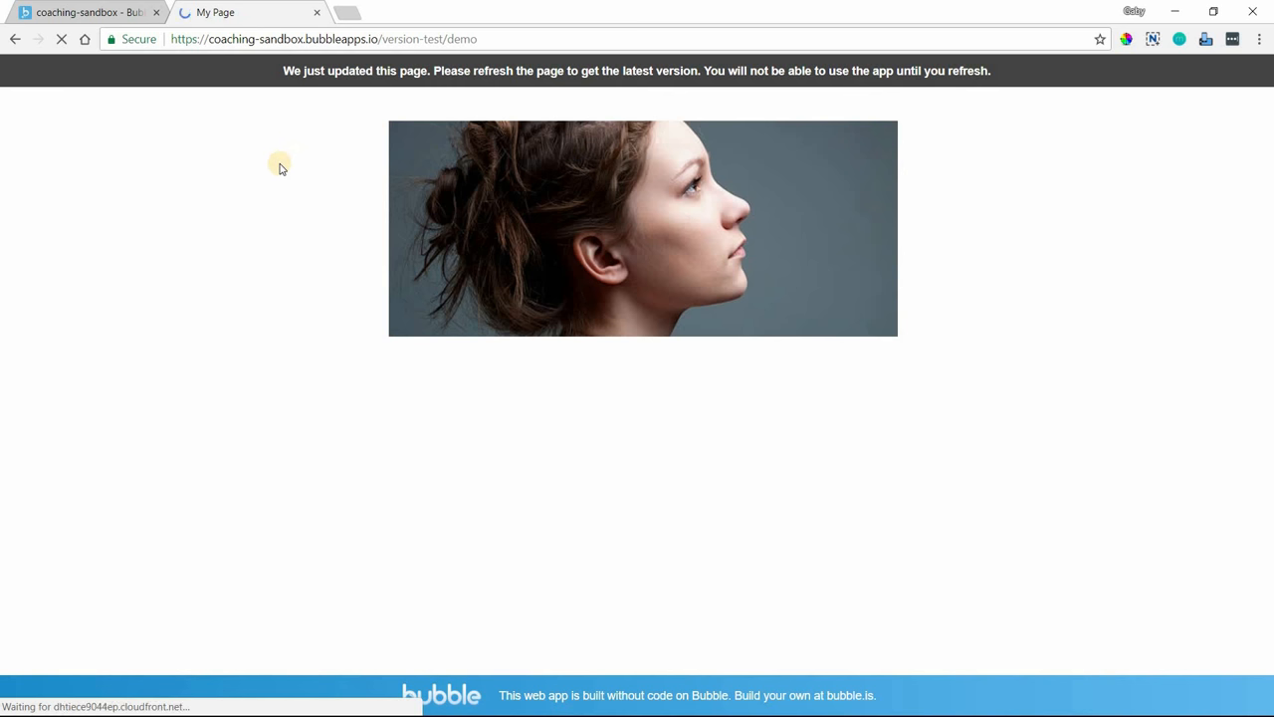
Step: Reload the preview to see the user's photo stretched across the image
{"action": "left_click", "coordinate": [60, 39]}
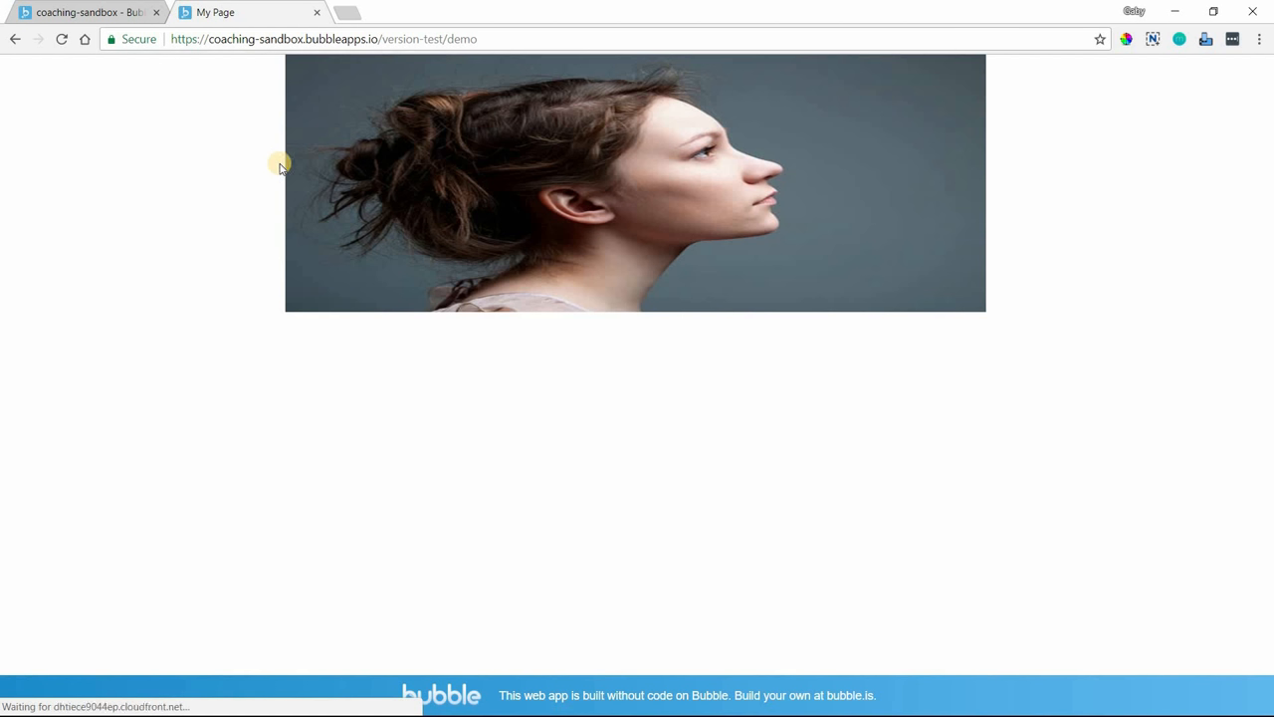
{"action": "mouse_move", "coordinate": [916, 73]}
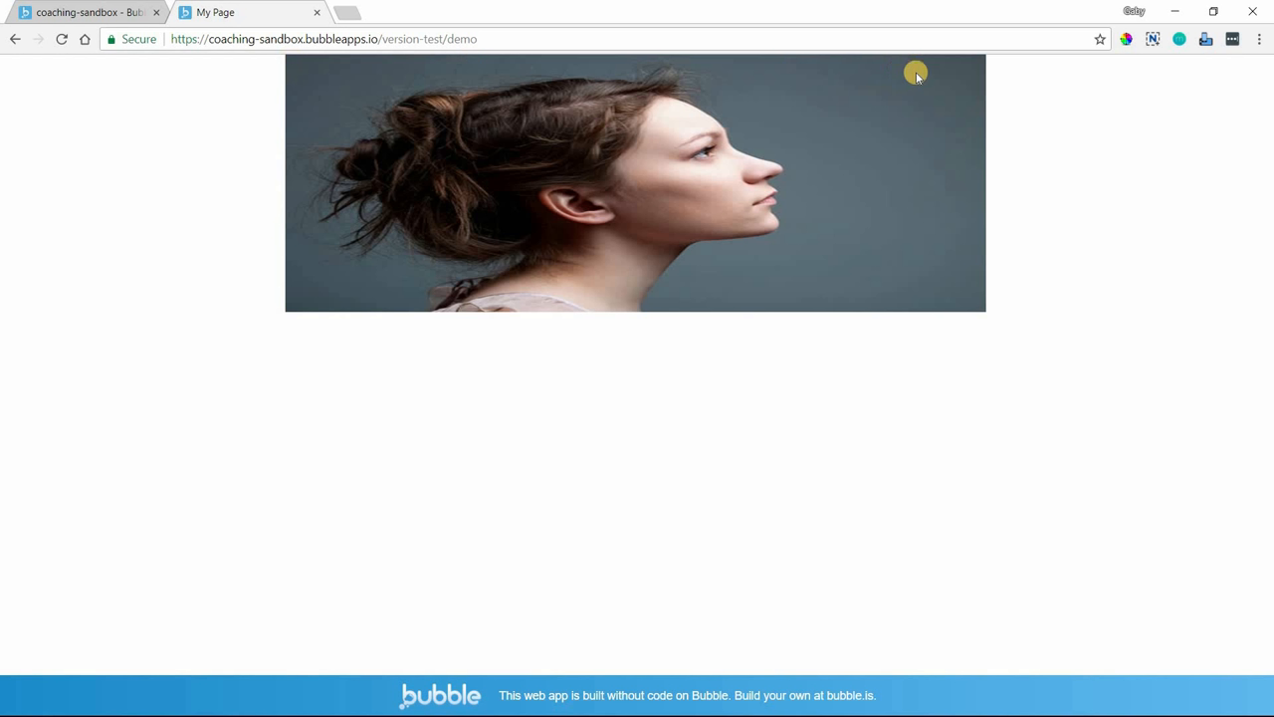
{"action": "mouse_move", "coordinate": [288, 182]}
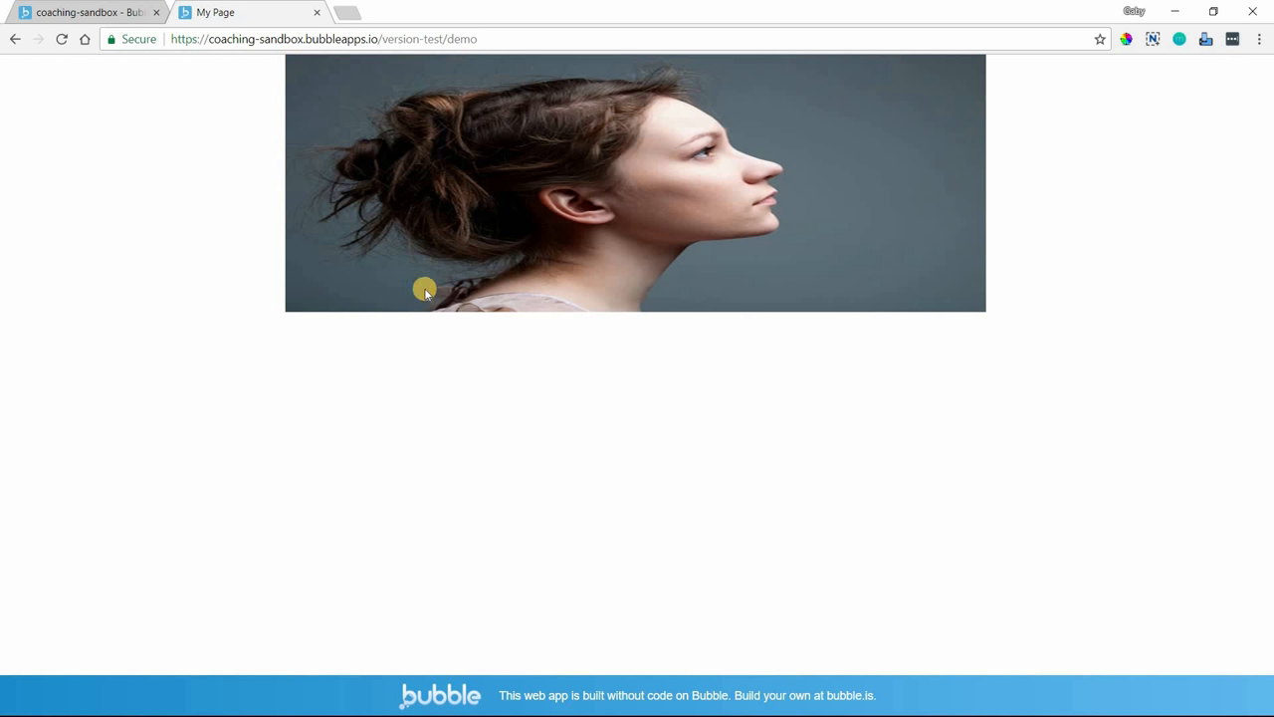
{"action": "mouse_move", "coordinate": [287, 66]}
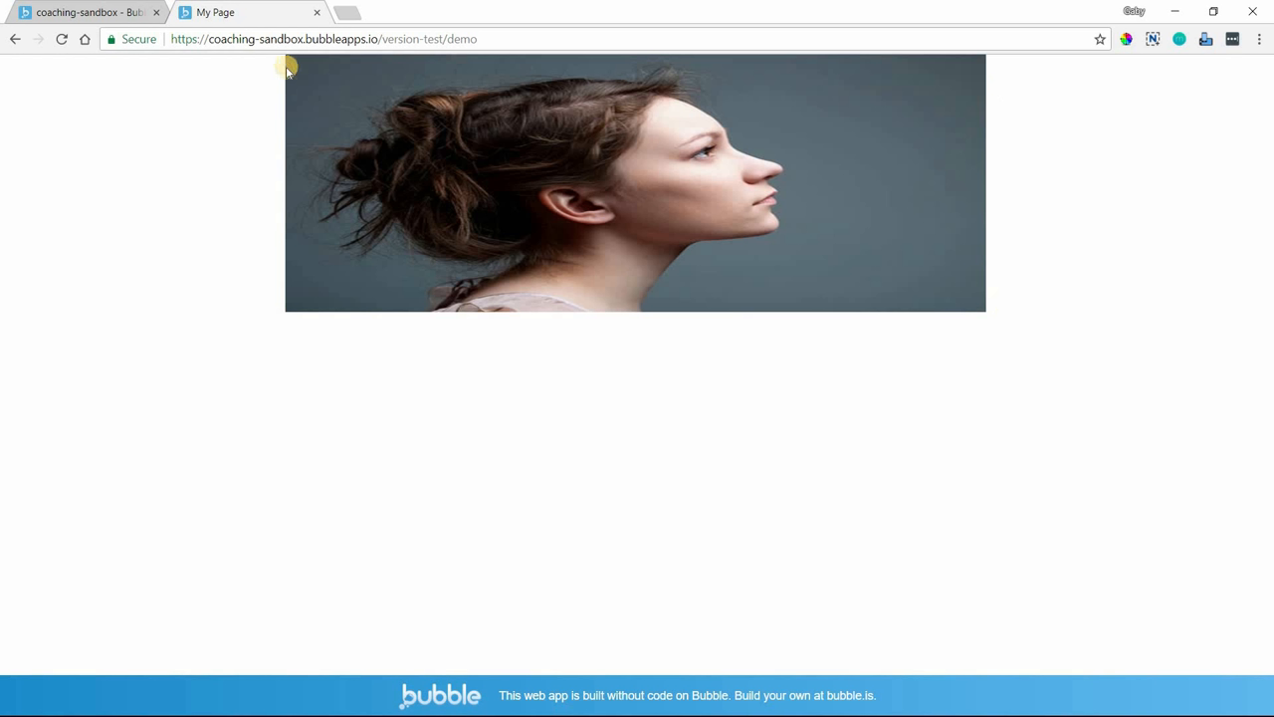
{"action": "mouse_move", "coordinate": [310, 71]}
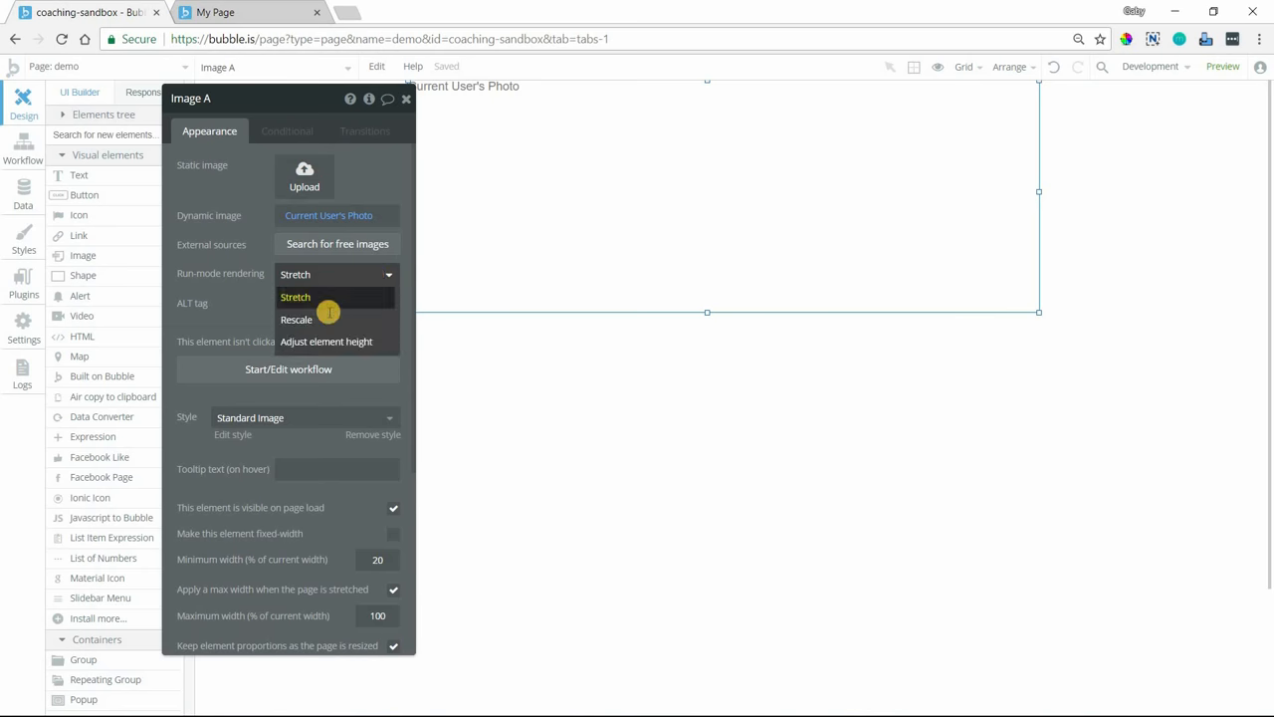
Step: Change Image A's run-mode rendering from Stretch to Rescale
{"action": "left_click", "coordinate": [296, 318]}
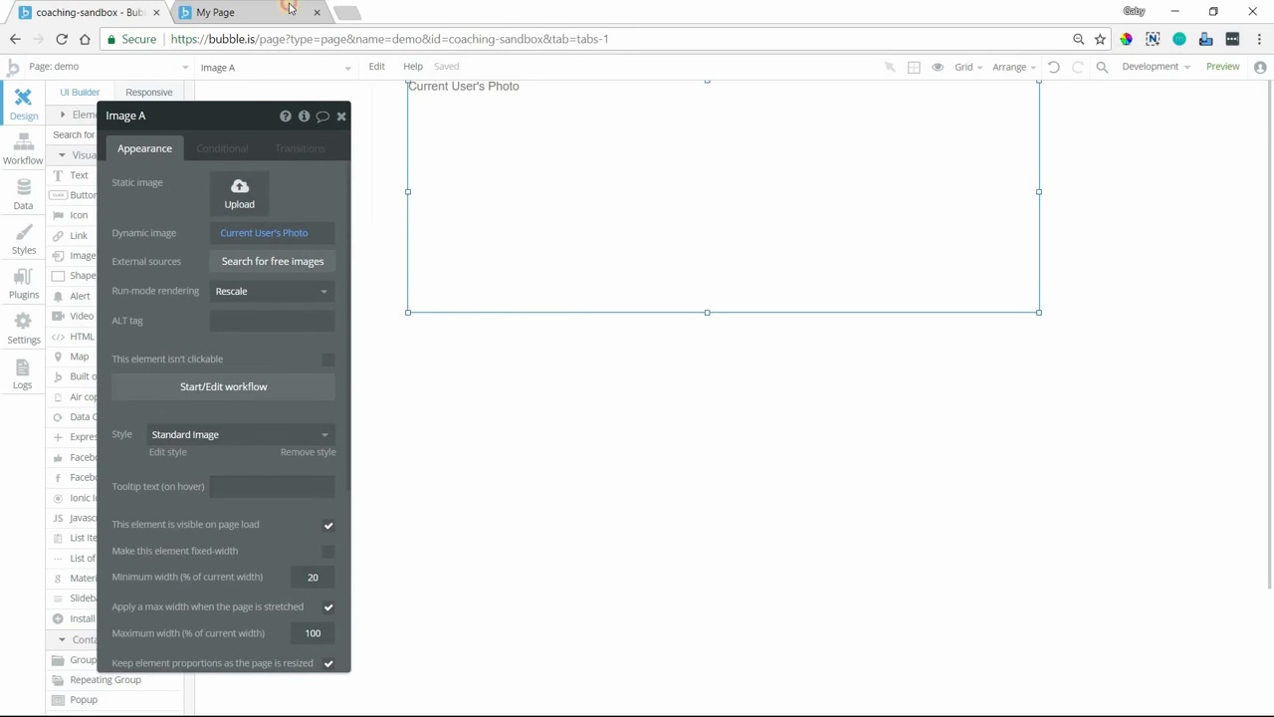
Step: Reload the preview to show the photo rescaled to natural proportions
{"action": "left_click", "coordinate": [215, 12]}
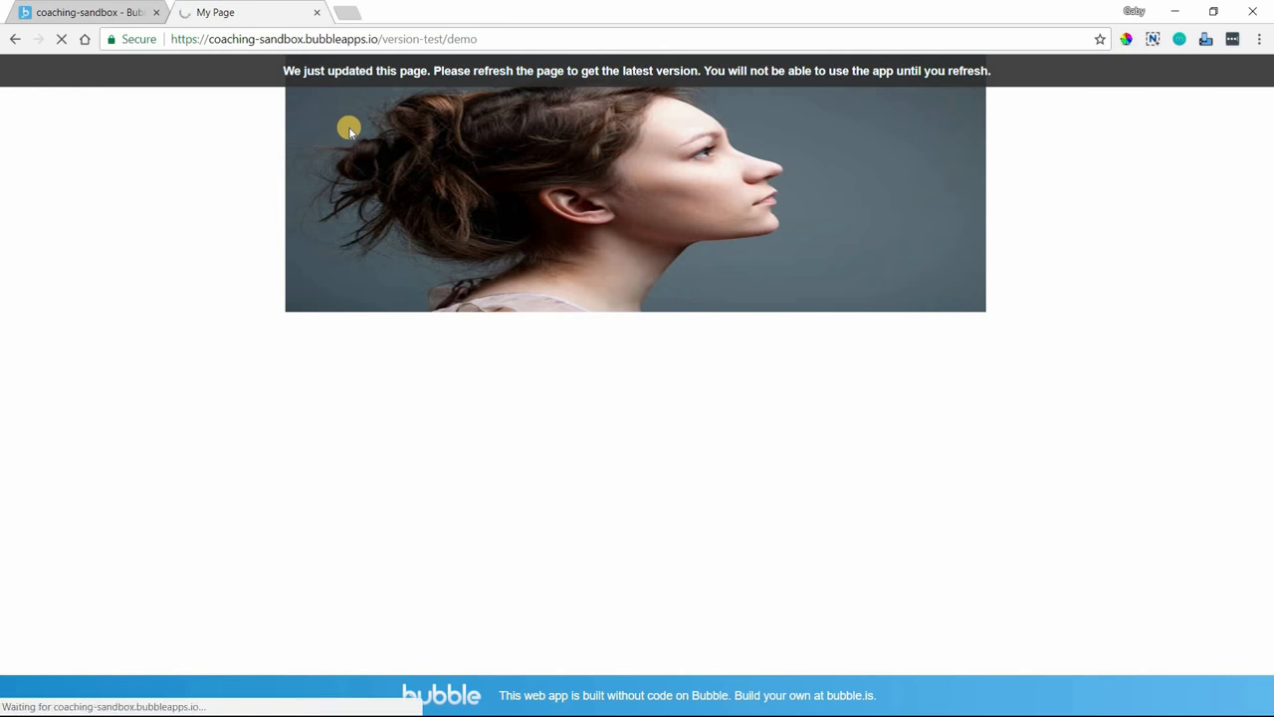
{"action": "mouse_move", "coordinate": [347, 188]}
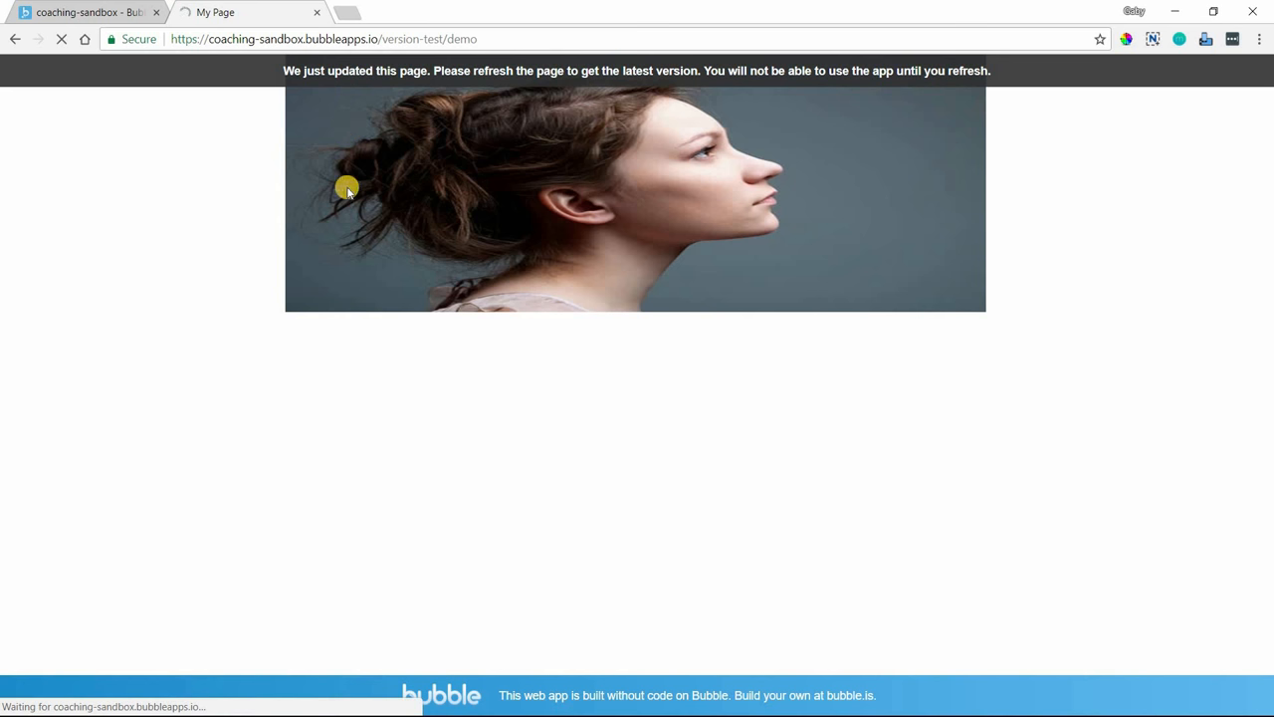
{"action": "mouse_move", "coordinate": [376, 210]}
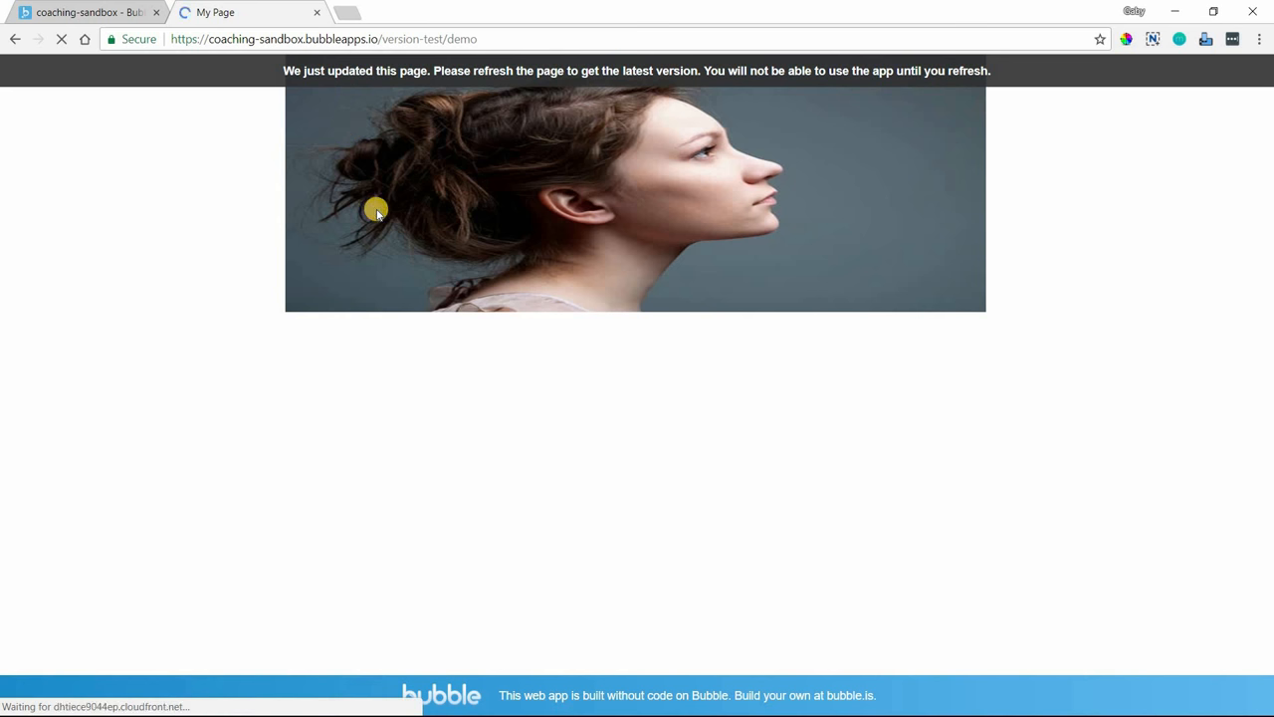
{"action": "left_click", "coordinate": [62, 39]}
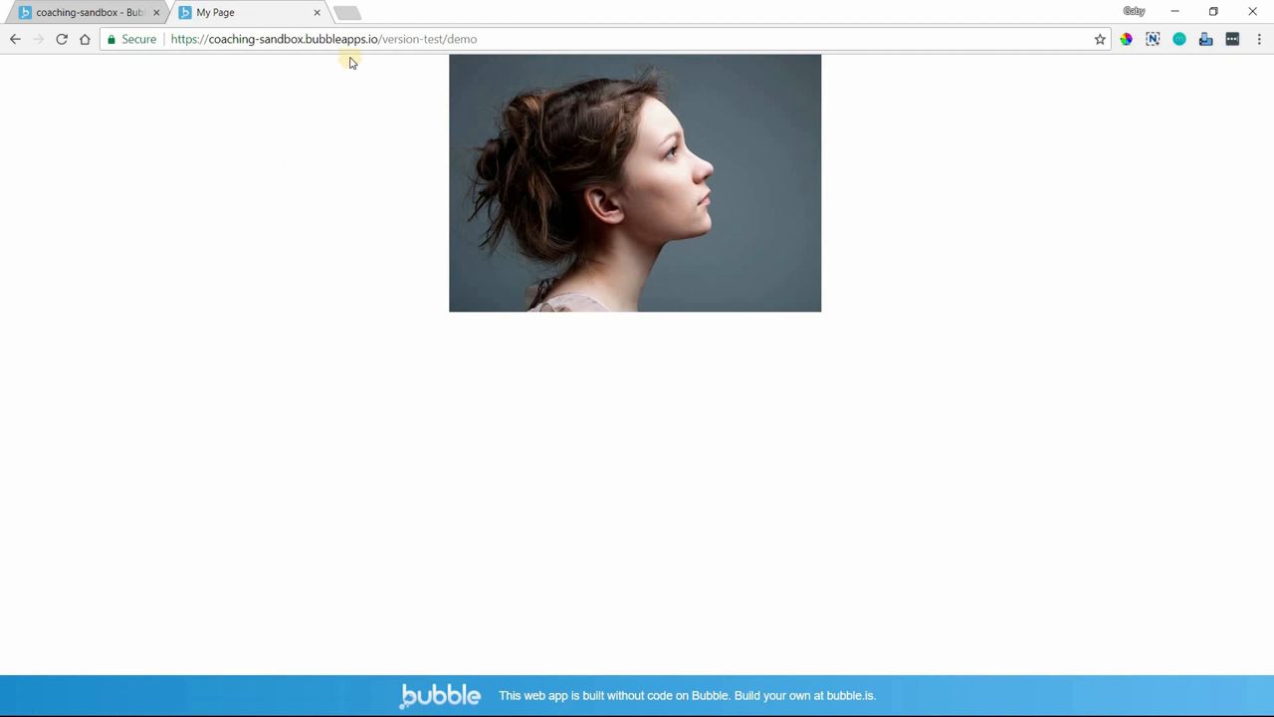
{"action": "mouse_move", "coordinate": [777, 104]}
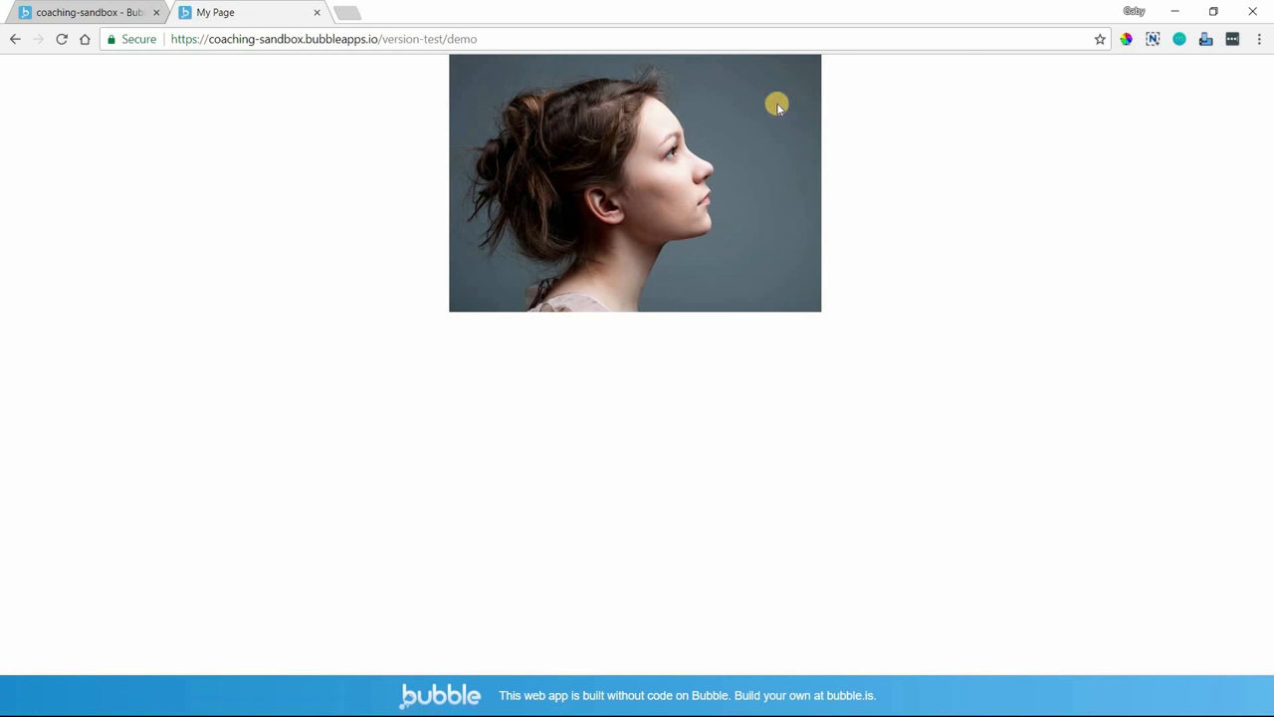
{"action": "mouse_move", "coordinate": [904, 144]}
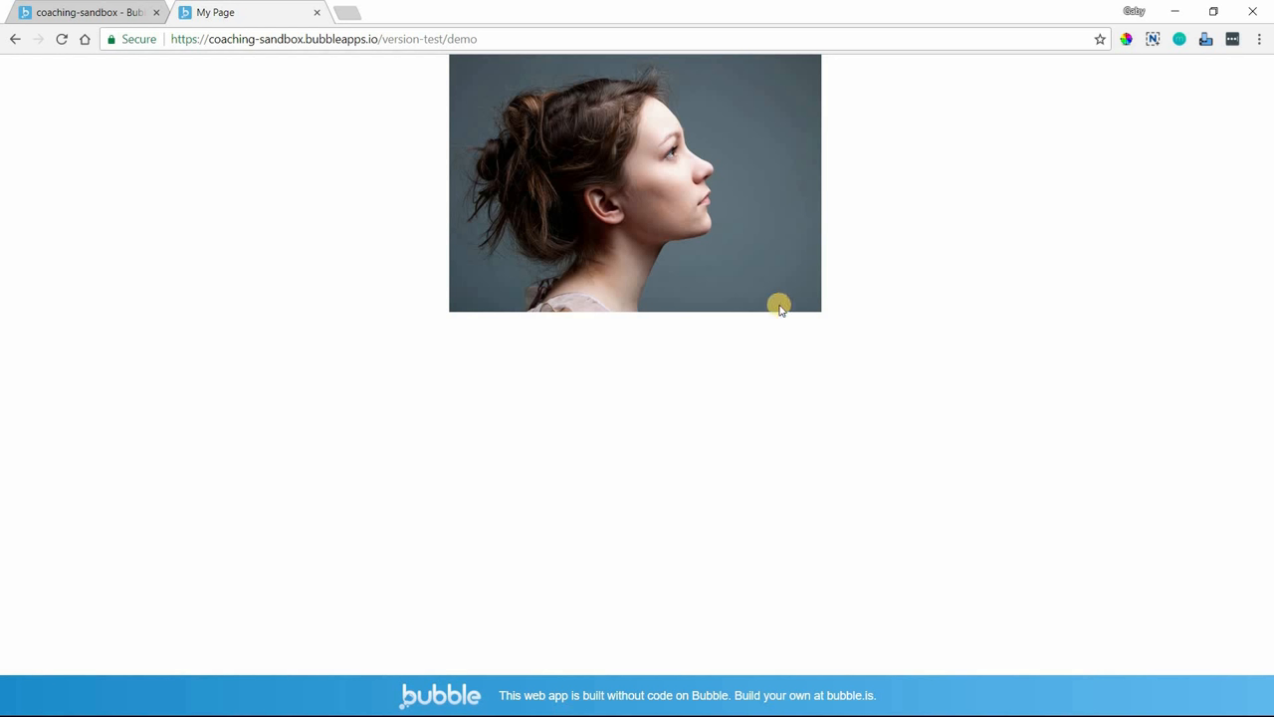
{"action": "mouse_move", "coordinate": [649, 96]}
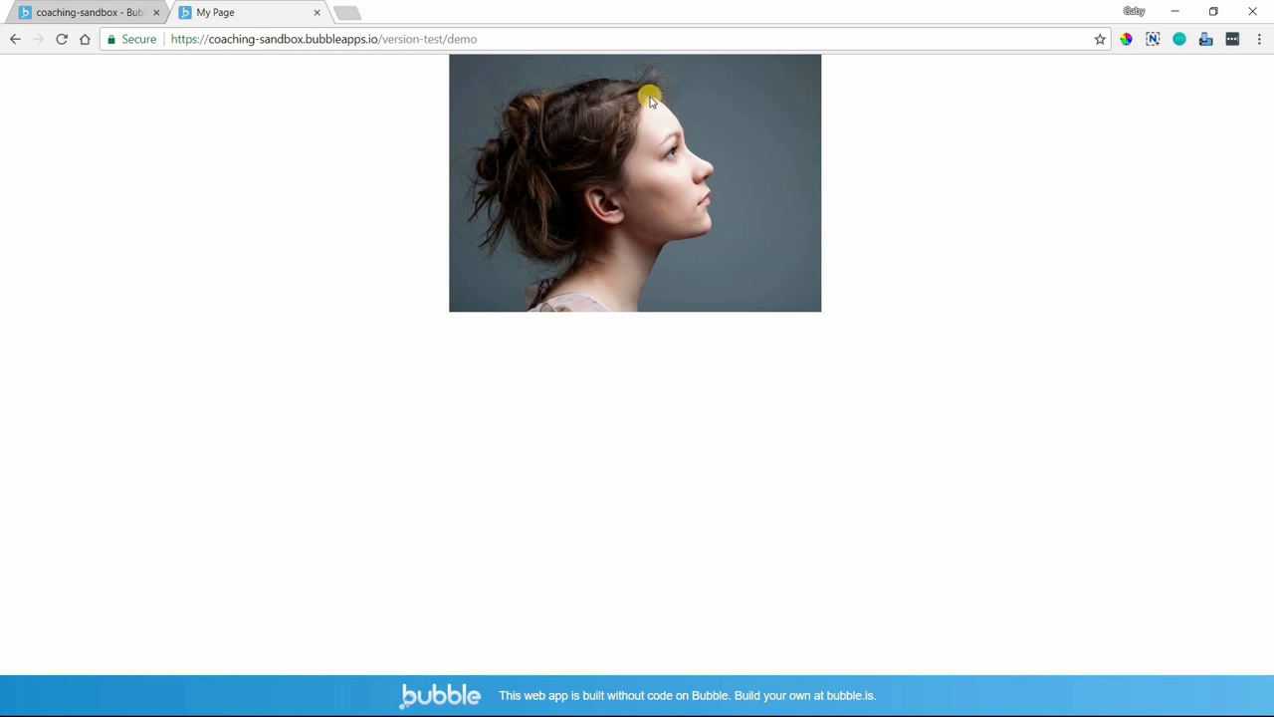
{"action": "mouse_move", "coordinate": [765, 333]}
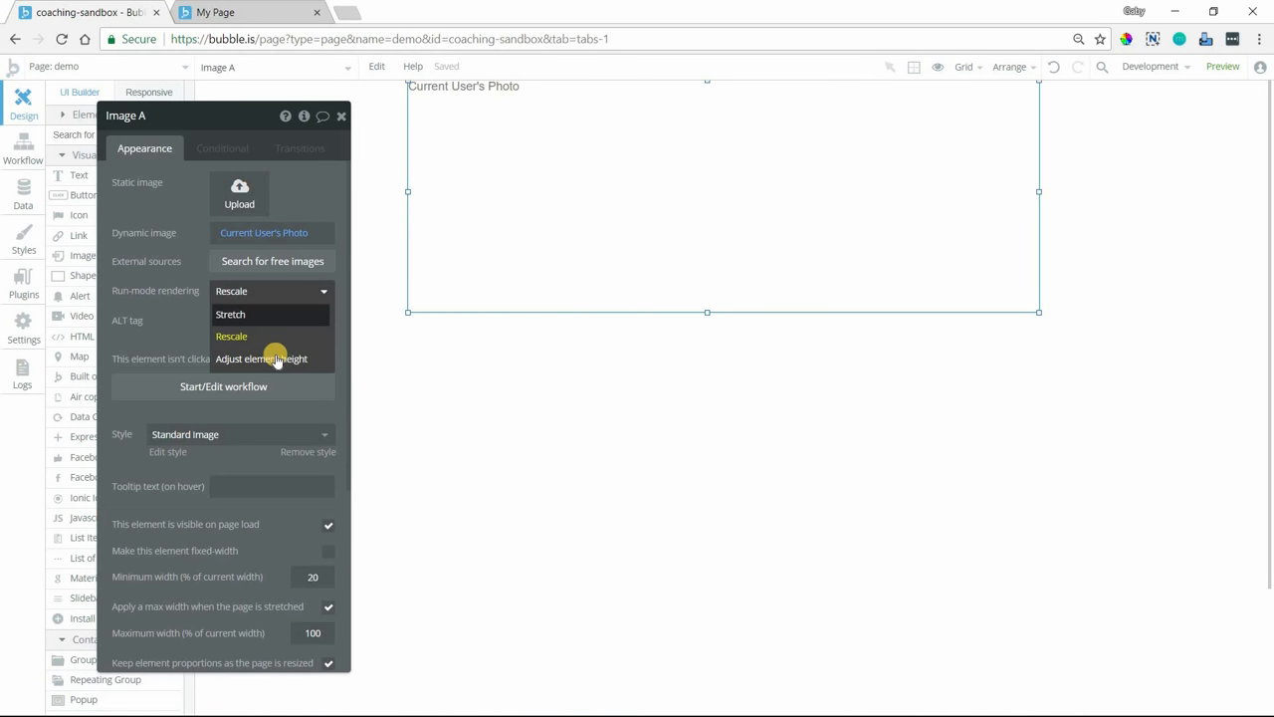
Step: Switch rendering to Adjust element height and drag Image A's corner to resize it
{"action": "left_click", "coordinate": [260, 359]}
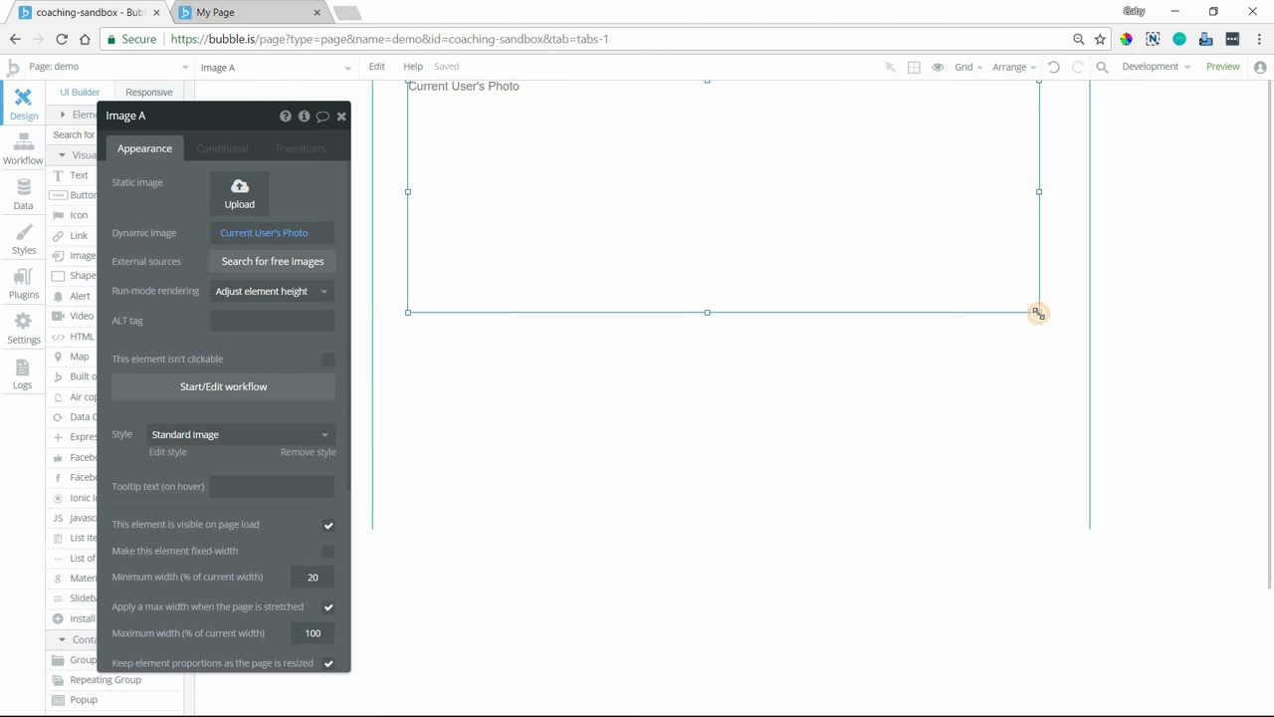
{"action": "left_click_drag", "start_coordinate": [1039, 311], "coordinate": [565, 224]}
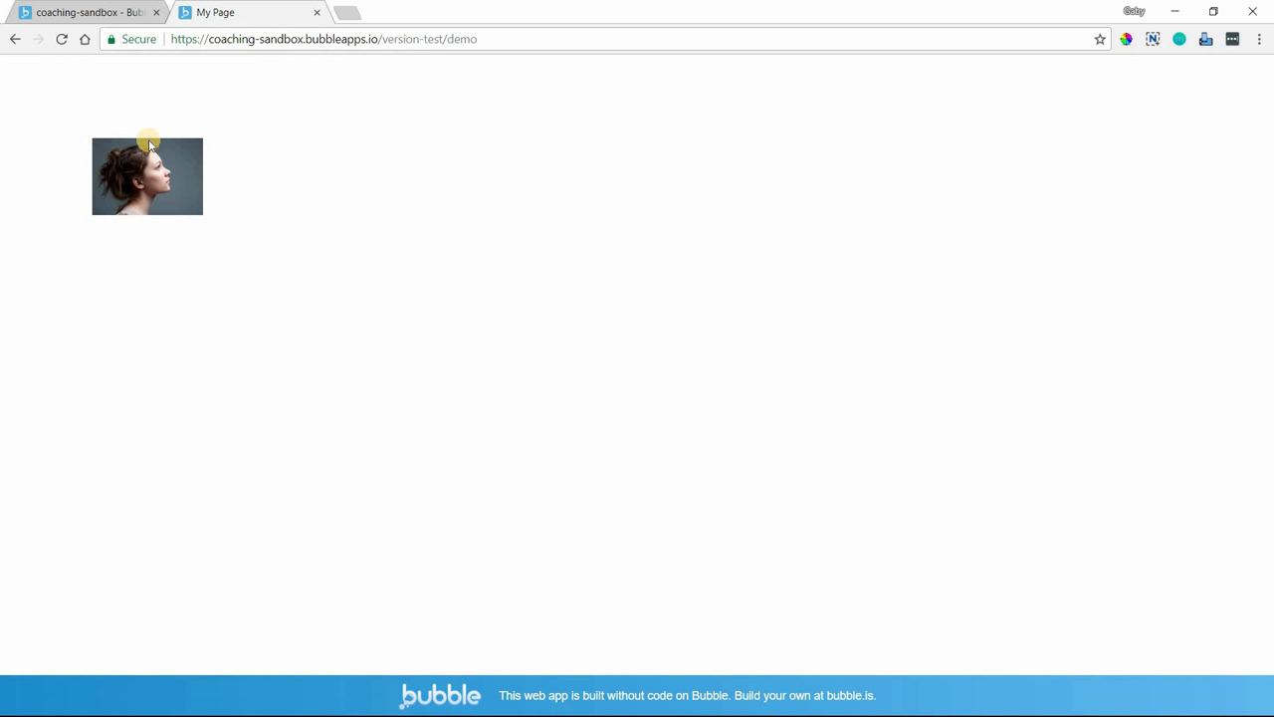
{"action": "mouse_move", "coordinate": [86, 141]}
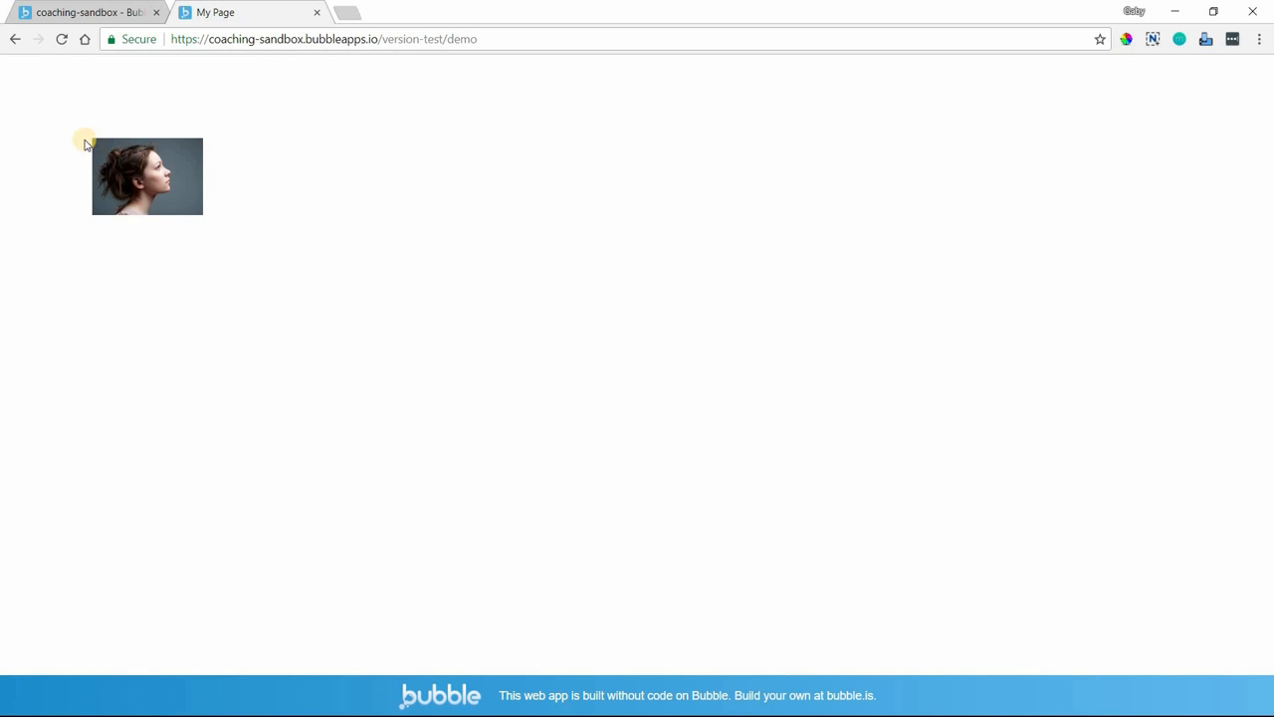
{"action": "mouse_move", "coordinate": [204, 155]}
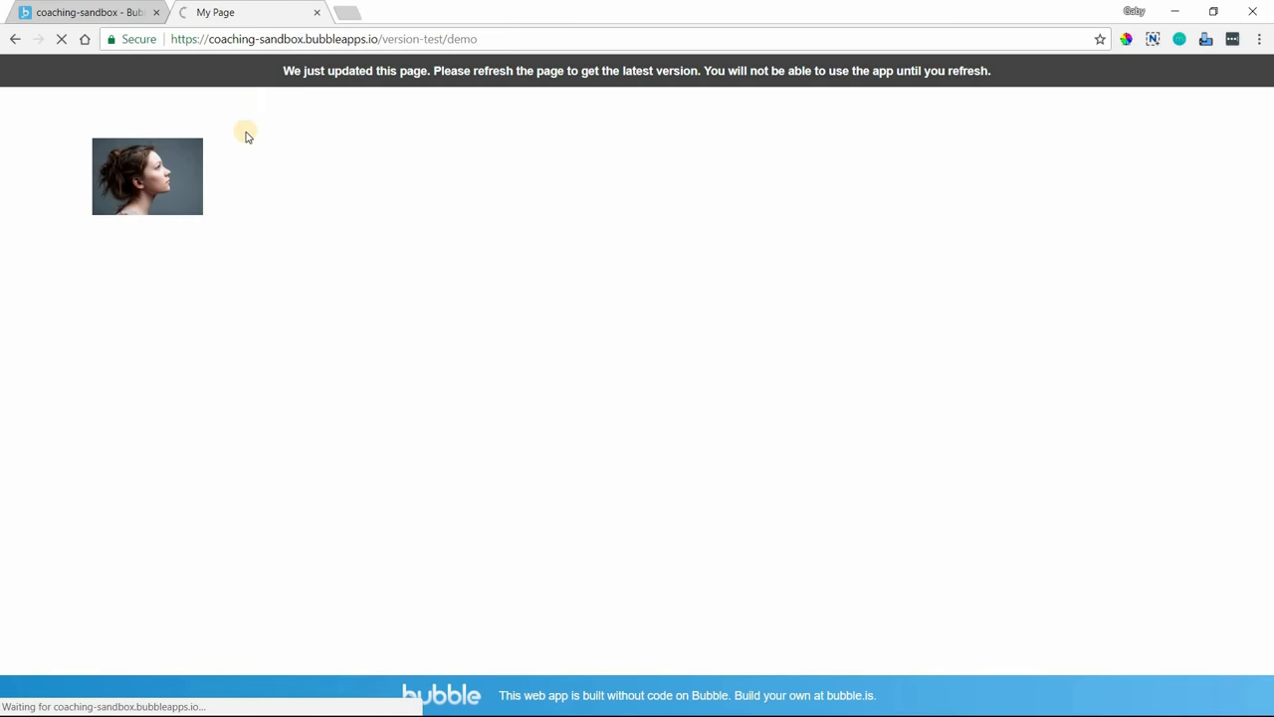
{"action": "mouse_move", "coordinate": [237, 150]}
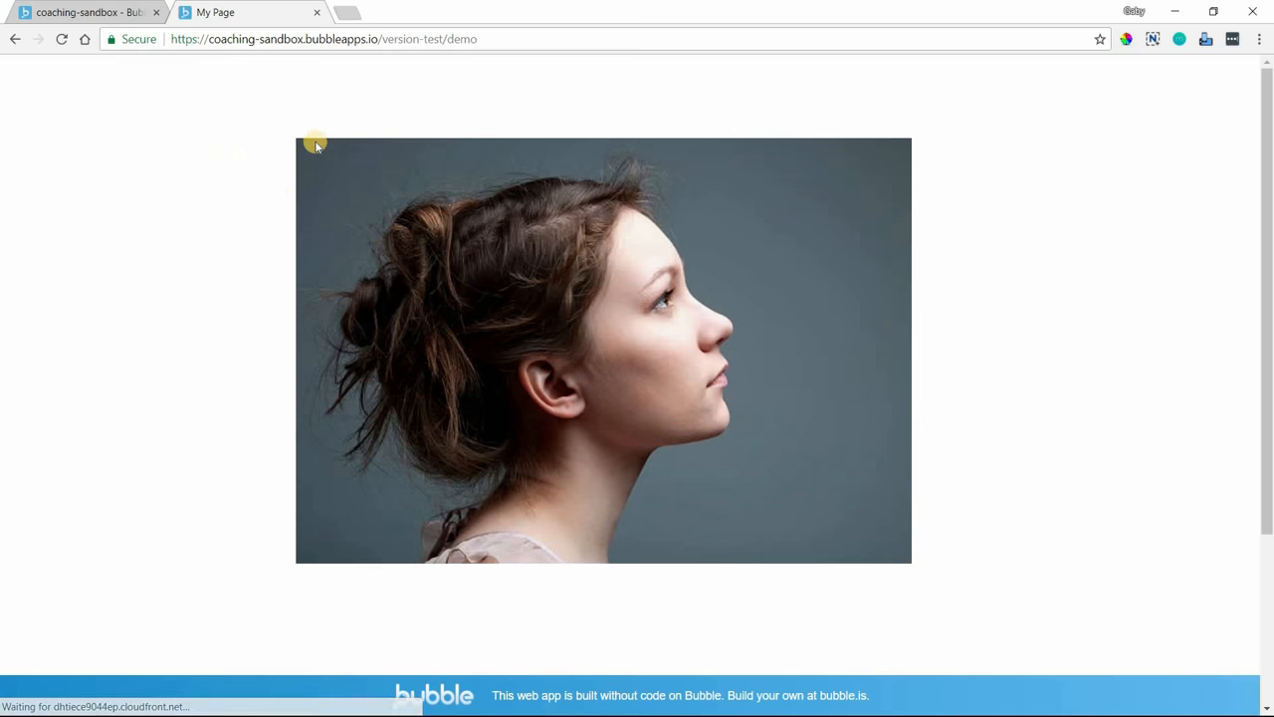
{"action": "mouse_move", "coordinate": [308, 135]}
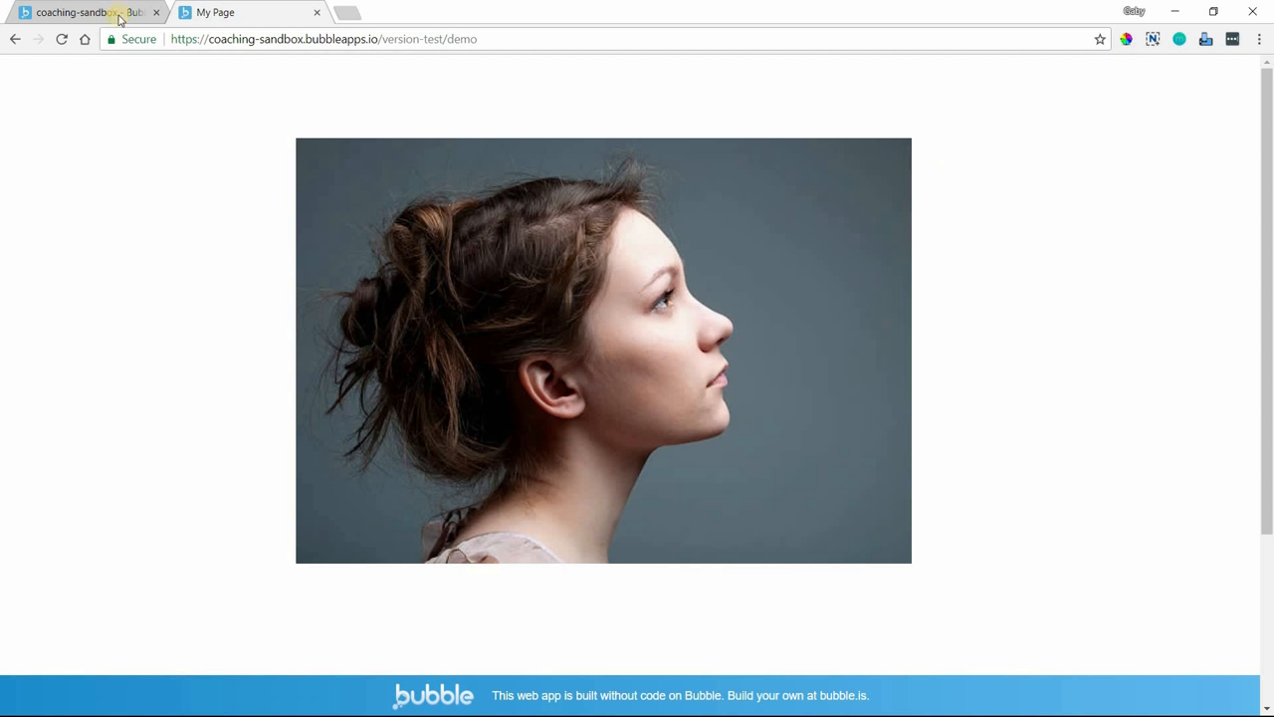
Step: Return to the Bubble editor after viewing the proportional photo in preview
{"action": "left_click", "coordinate": [79, 12]}
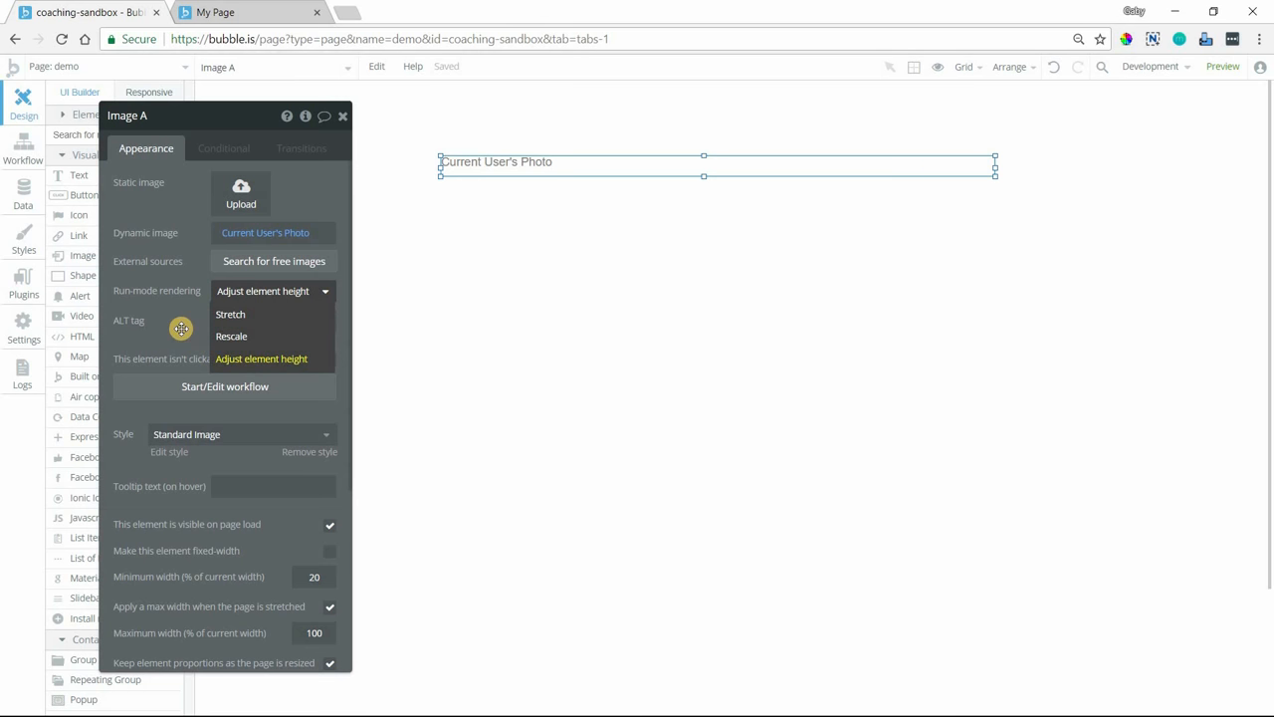
{"action": "left_click", "coordinate": [261, 359]}
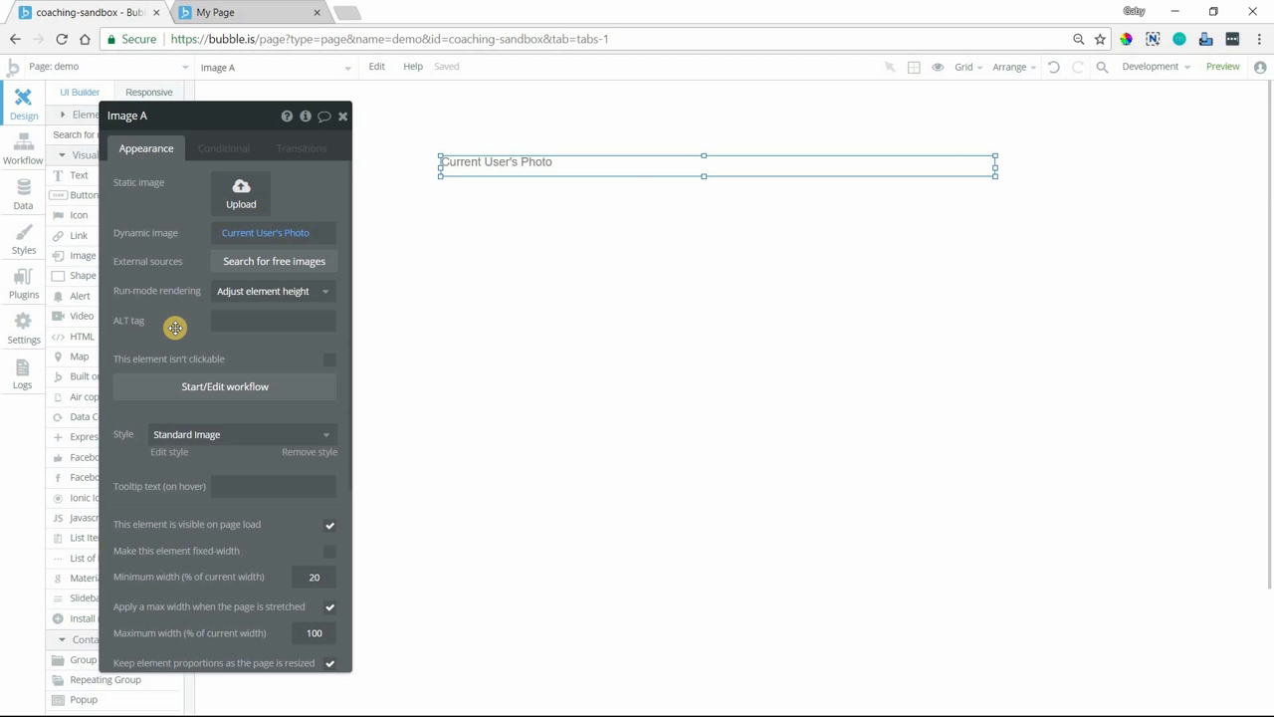
{"action": "mouse_move", "coordinate": [231, 291]}
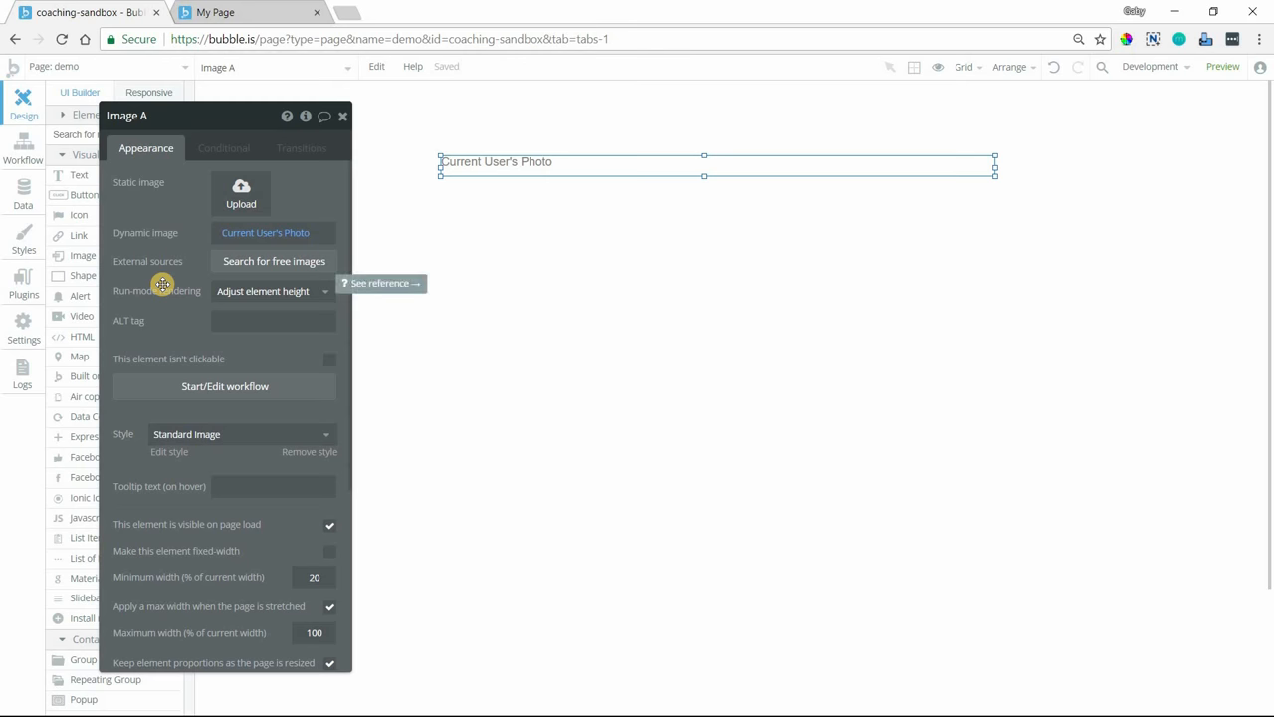
{"action": "left_click", "coordinate": [269, 290]}
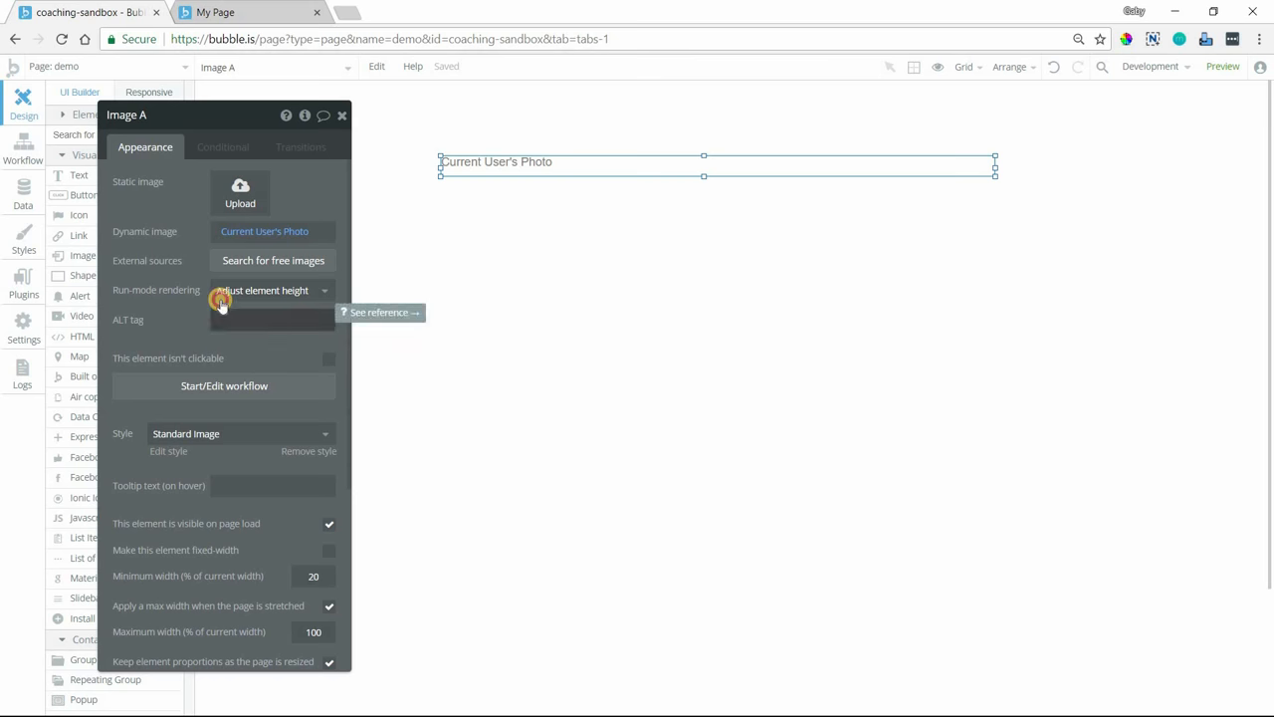
{"action": "scroll", "scroll_direction": "down", "scroll_amount": 3}
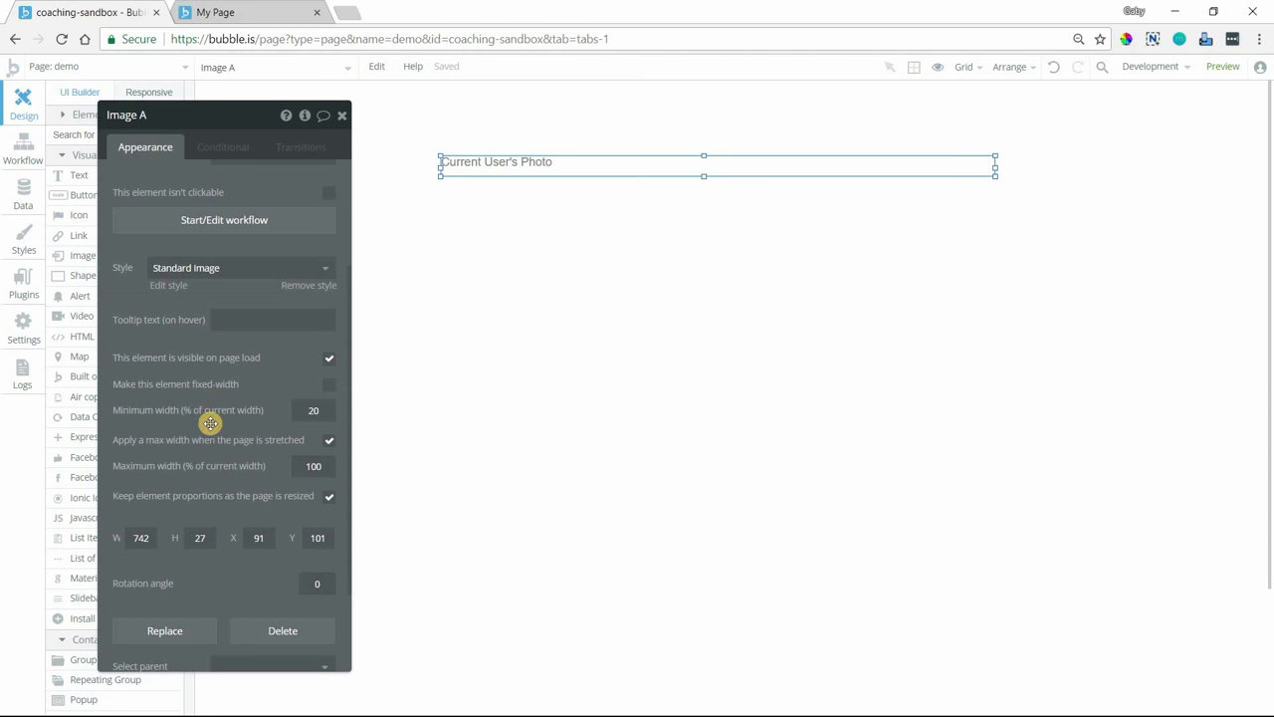
{"action": "mouse_move", "coordinate": [472, 167]}
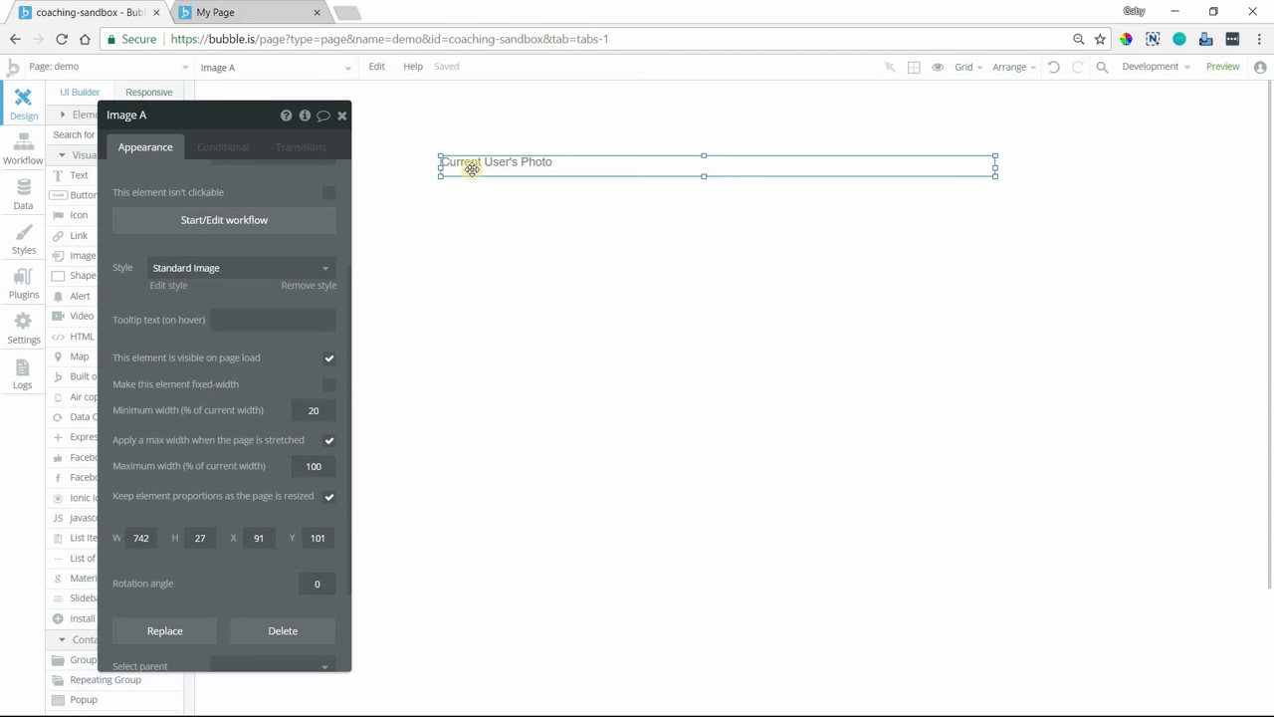
{"action": "mouse_move", "coordinate": [196, 503]}
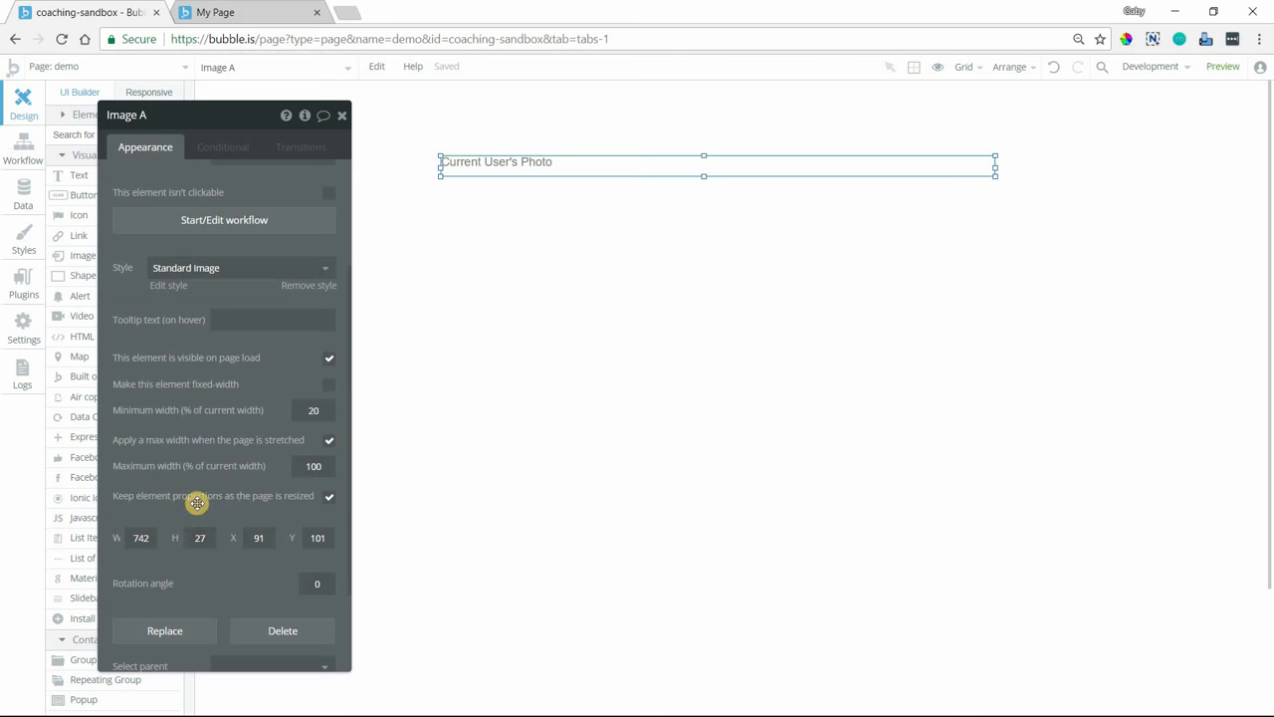
{"action": "mouse_move", "coordinate": [247, 503]}
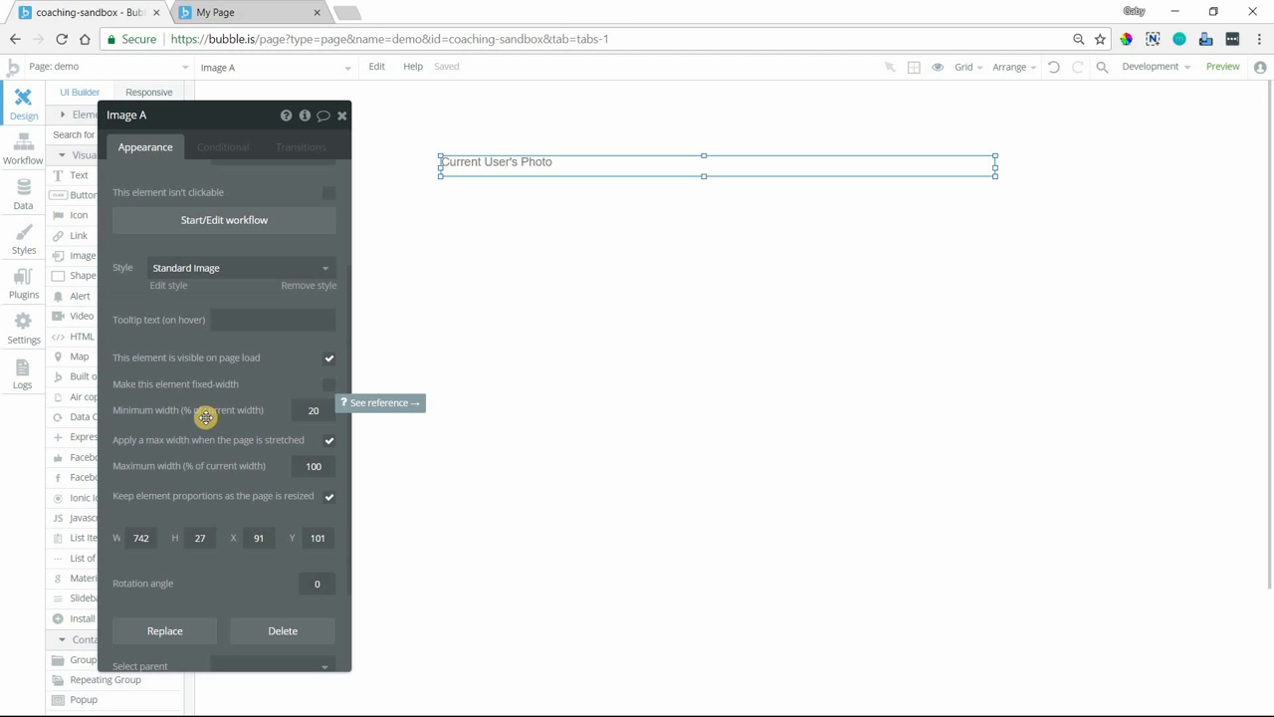
{"action": "mouse_move", "coordinate": [198, 418]}
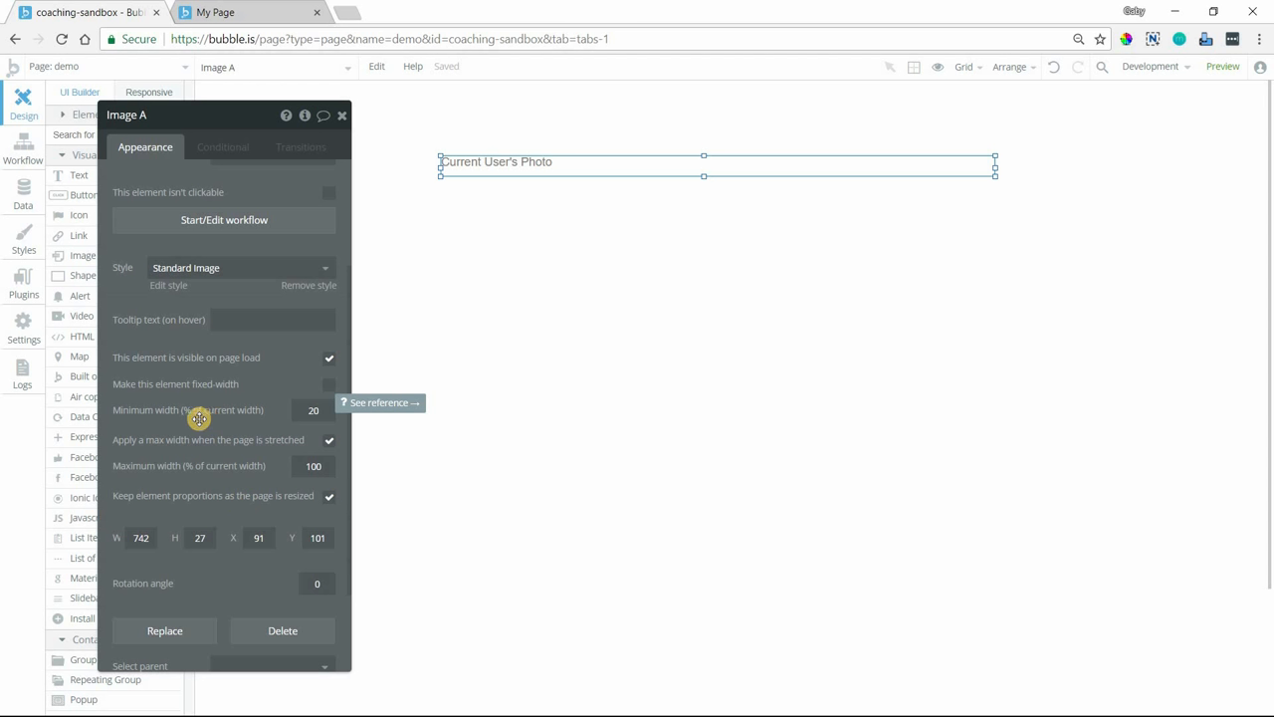